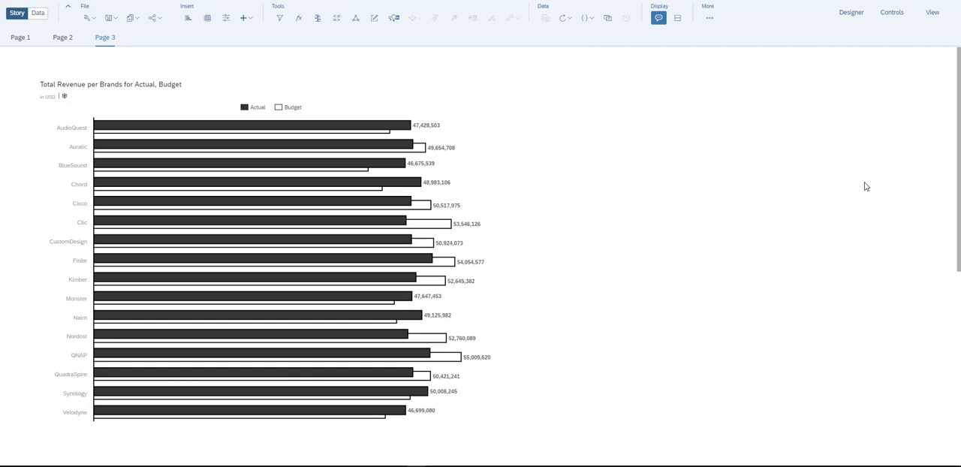
{"action": "mouse_move", "coordinate": [791, 183]}
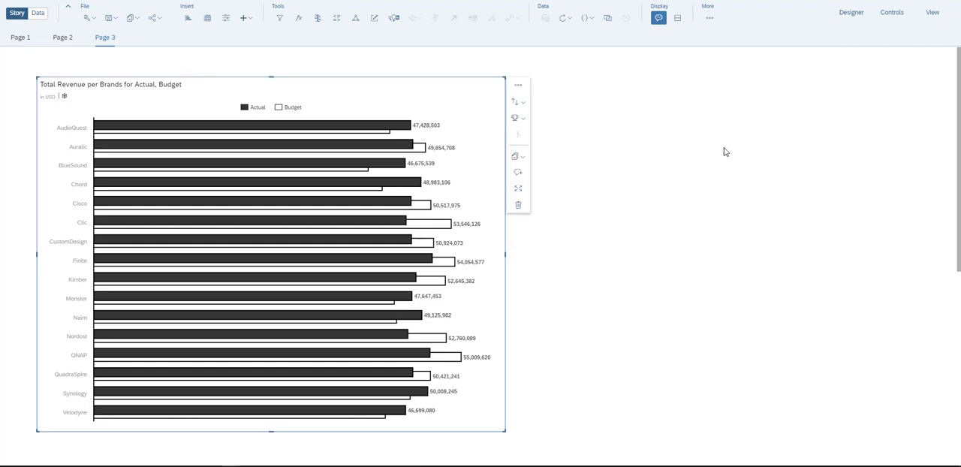
Review the chart's Measures list in the Builder panel without changing it.
{"action": "left_click", "coordinate": [849, 12]}
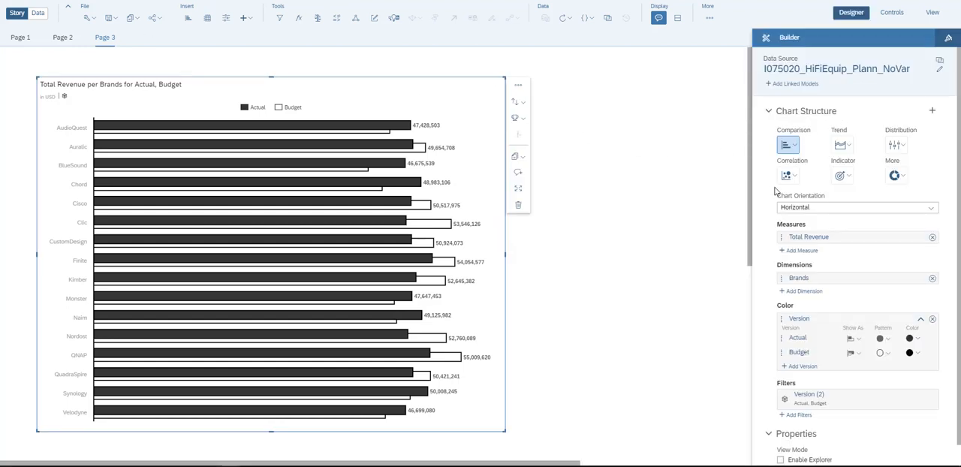
{"action": "left_click", "coordinate": [801, 249]}
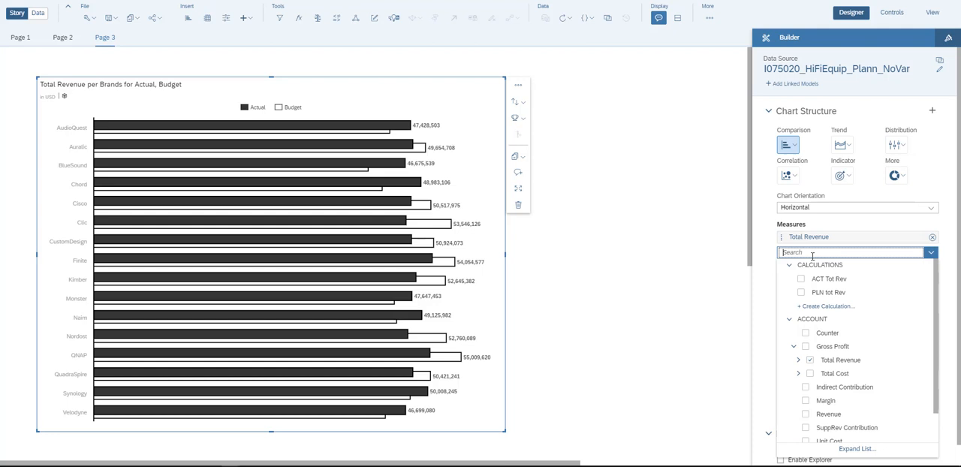
{"action": "scroll", "scroll_direction": "down", "scroll_amount": 3}
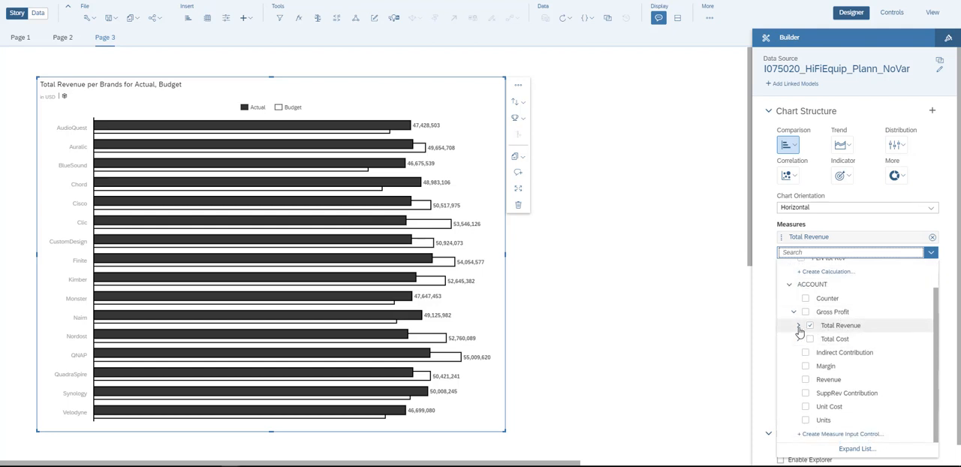
{"action": "left_click", "coordinate": [798, 325]}
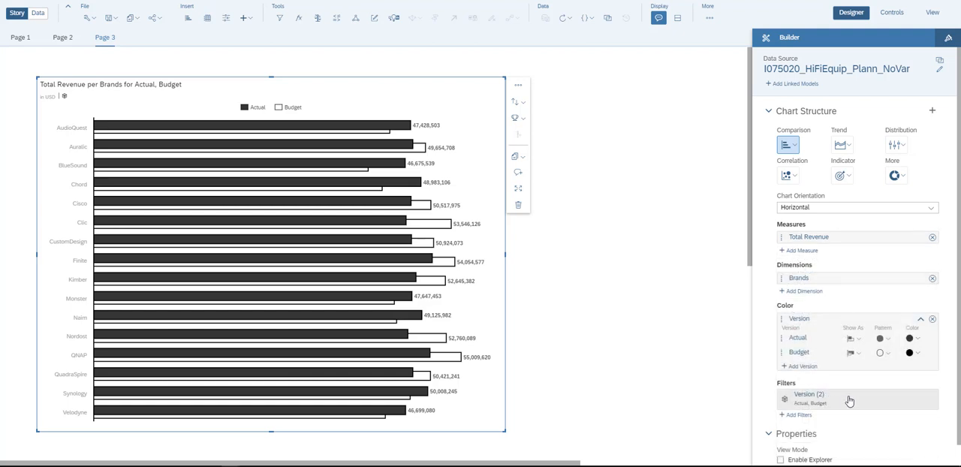
{"action": "mouse_move", "coordinate": [835, 397]}
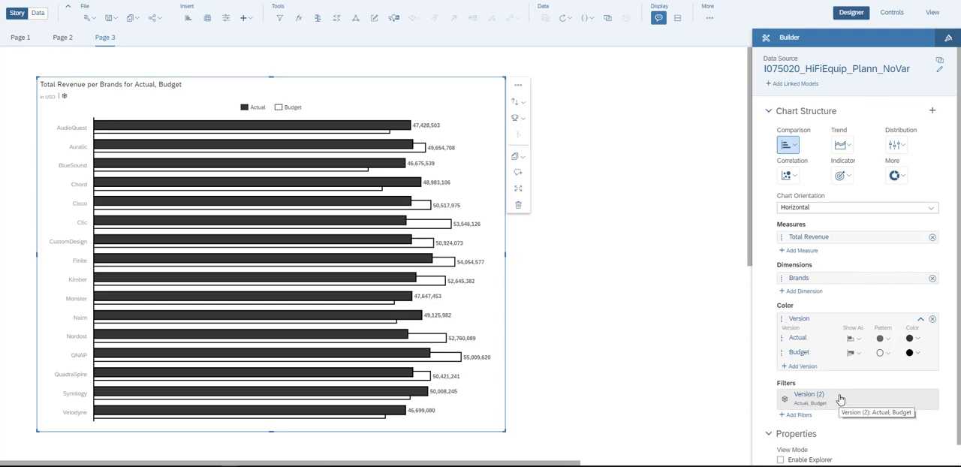
Review the Version filter (Actual, Budget) and cancel without changes.
{"action": "left_click", "coordinate": [807, 397]}
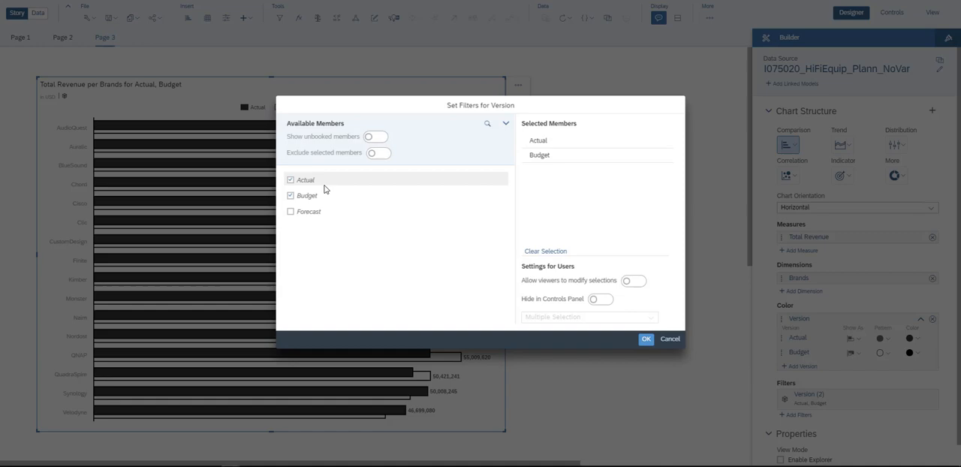
{"action": "left_click", "coordinate": [645, 339]}
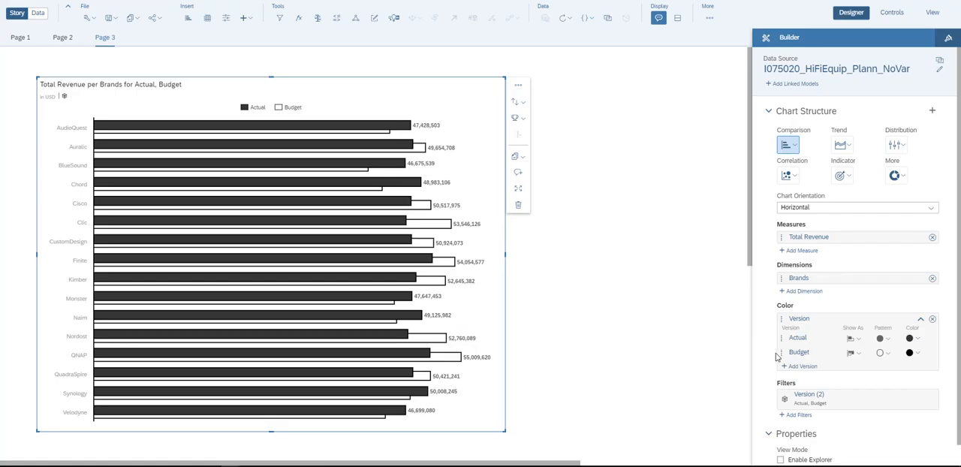
{"action": "mouse_move", "coordinate": [537, 216]}
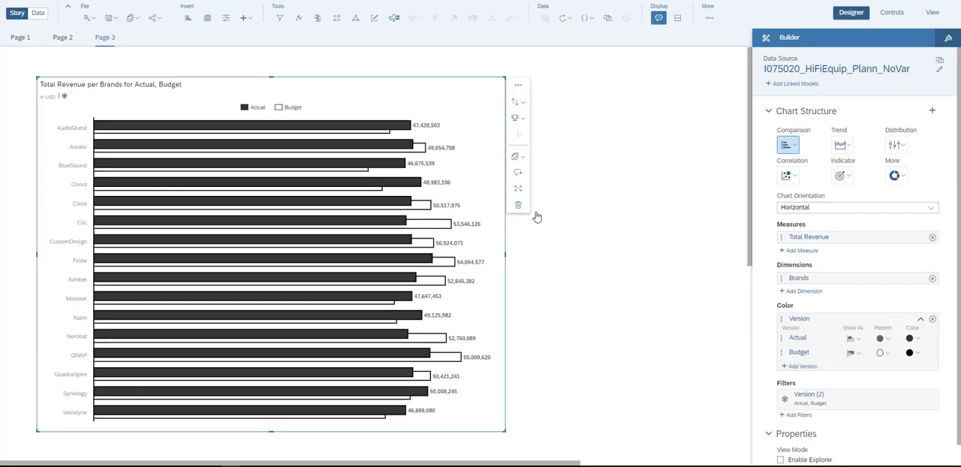
{"action": "mouse_move", "coordinate": [403, 126]}
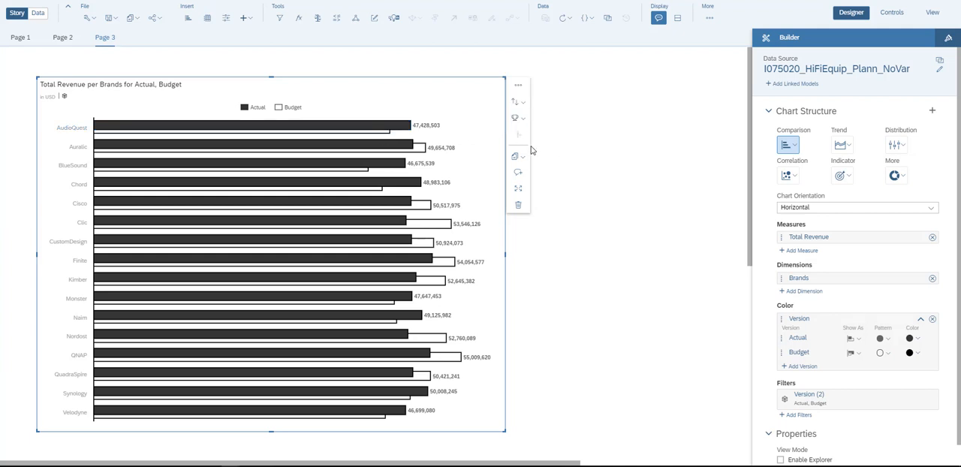
{"action": "left_click", "coordinate": [518, 84]}
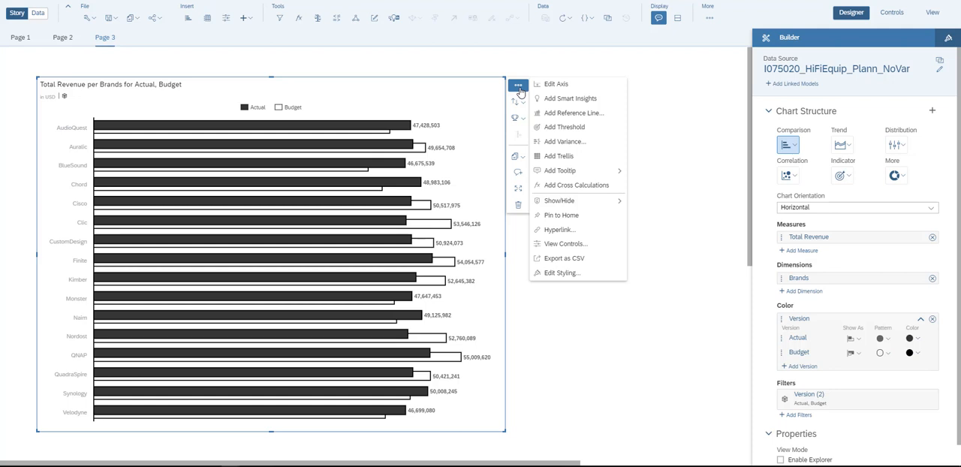
{"action": "mouse_move", "coordinate": [564, 141]}
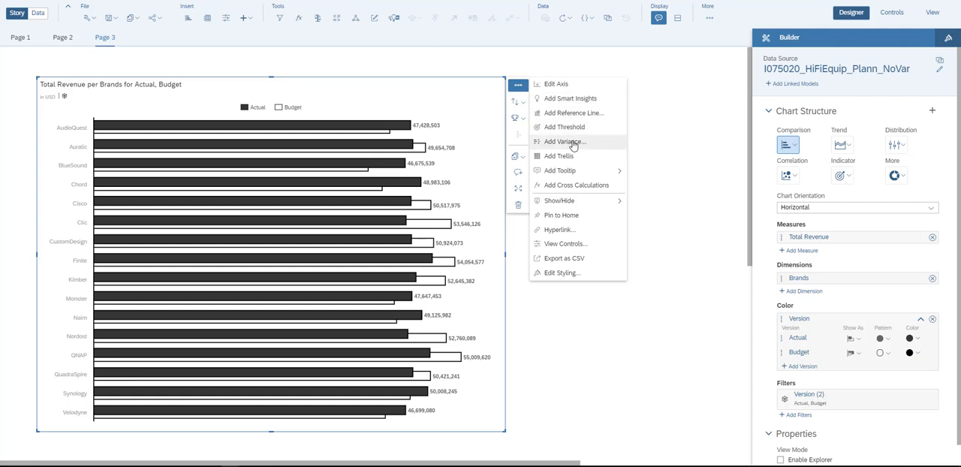
Add a variance comparing Version Actual against Budget to the brand revenue chart.
{"action": "left_click", "coordinate": [565, 141]}
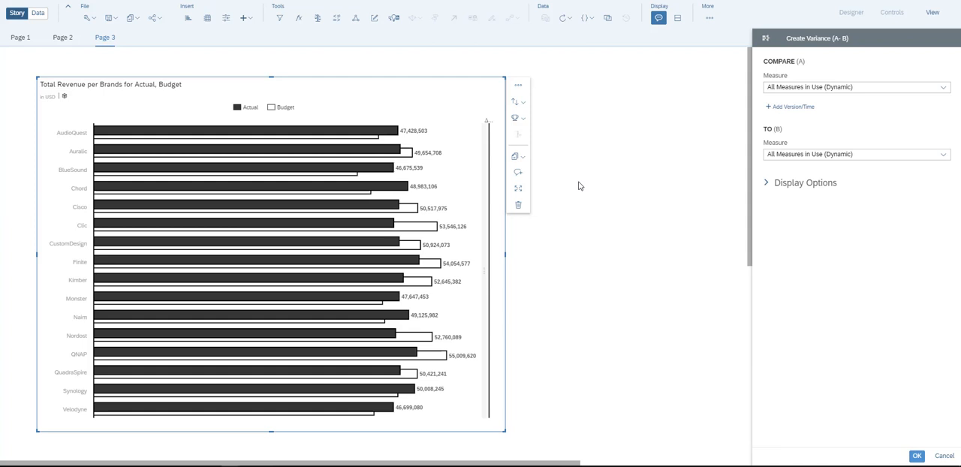
{"action": "left_click", "coordinate": [790, 107]}
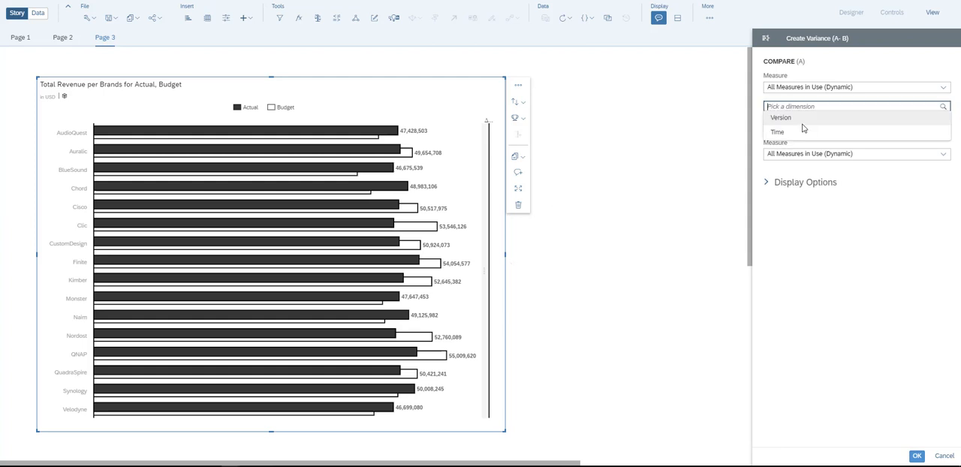
{"action": "left_click", "coordinate": [780, 117]}
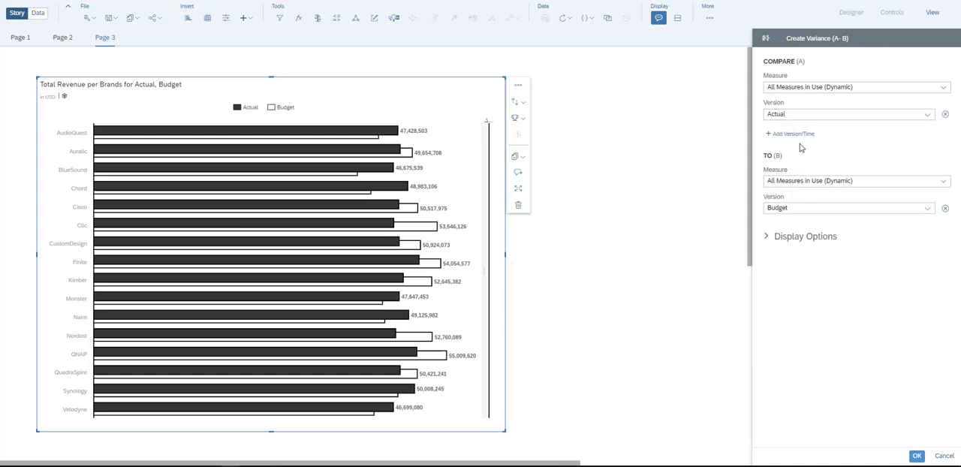
{"action": "left_click", "coordinate": [916, 456]}
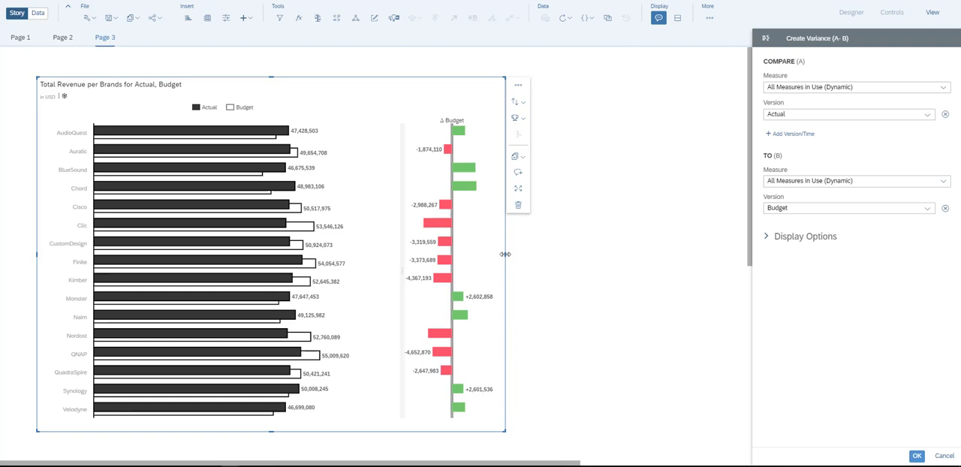
Widen the chart so the Actual minus Budget variance bars fit.
{"action": "left_click_drag", "start_coordinate": [504, 253], "coordinate": [647, 254]}
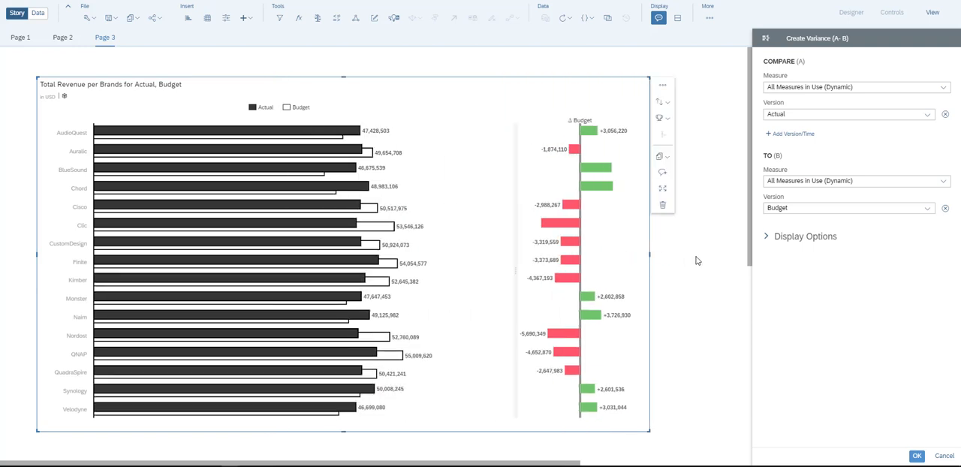
{"action": "mouse_move", "coordinate": [698, 264]}
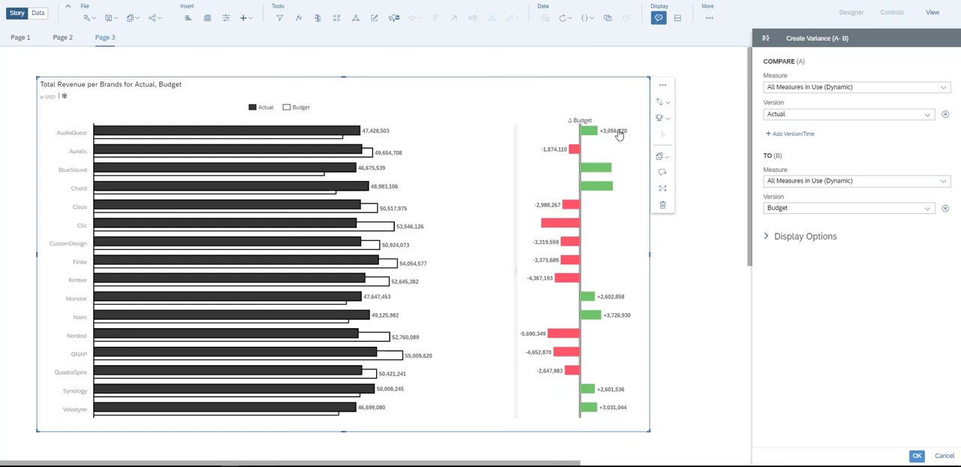
{"action": "mouse_move", "coordinate": [638, 162]}
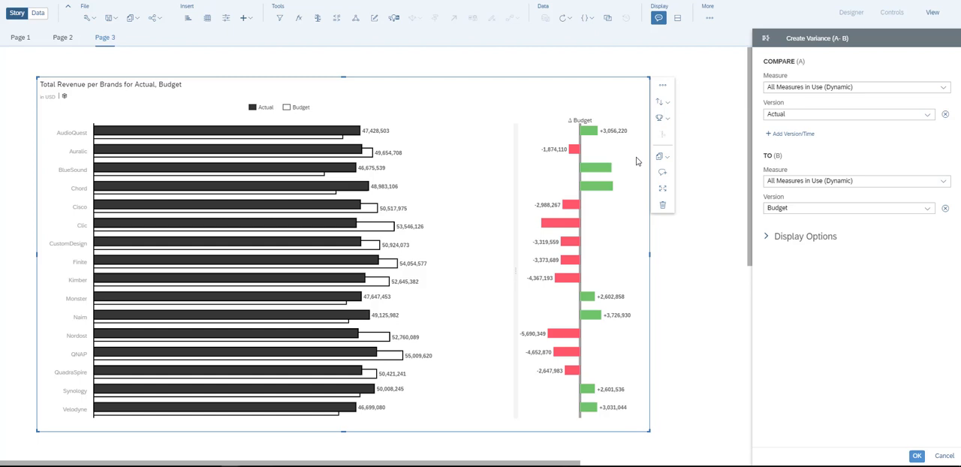
{"action": "mouse_move", "coordinate": [432, 189]}
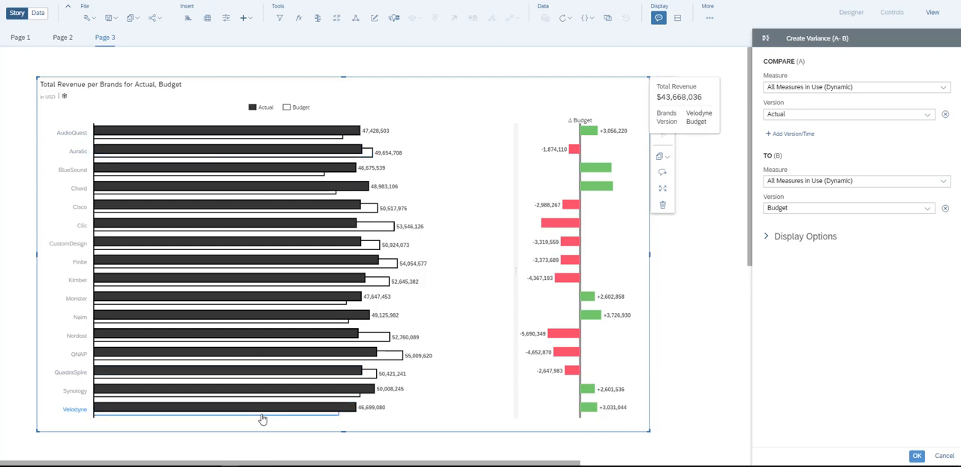
{"action": "mouse_move", "coordinate": [711, 244]}
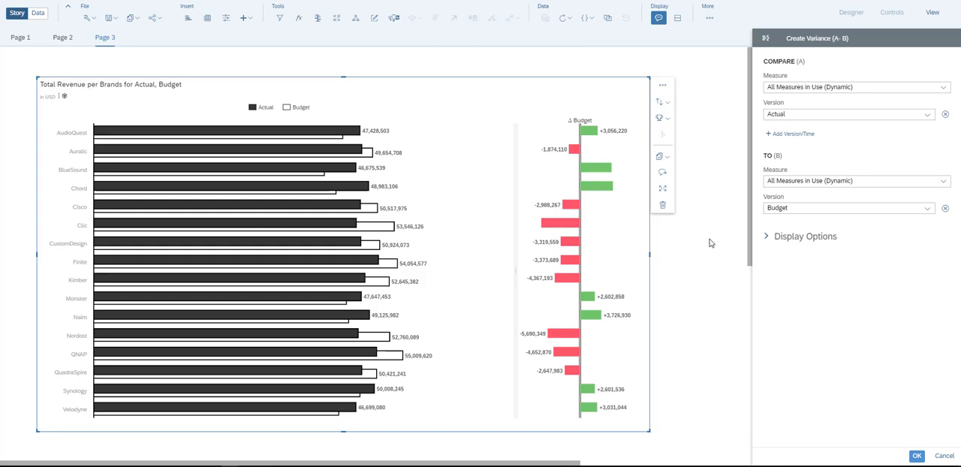
{"action": "left_click", "coordinate": [662, 84]}
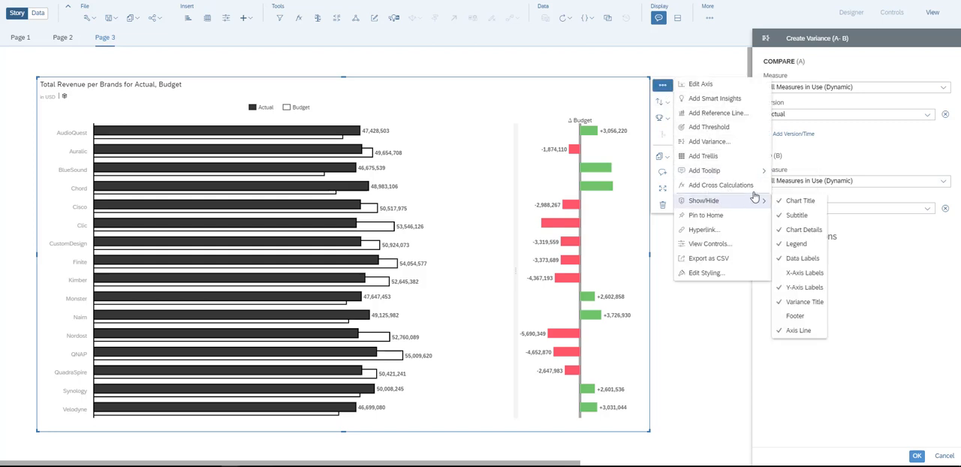
{"action": "mouse_move", "coordinate": [799, 201]}
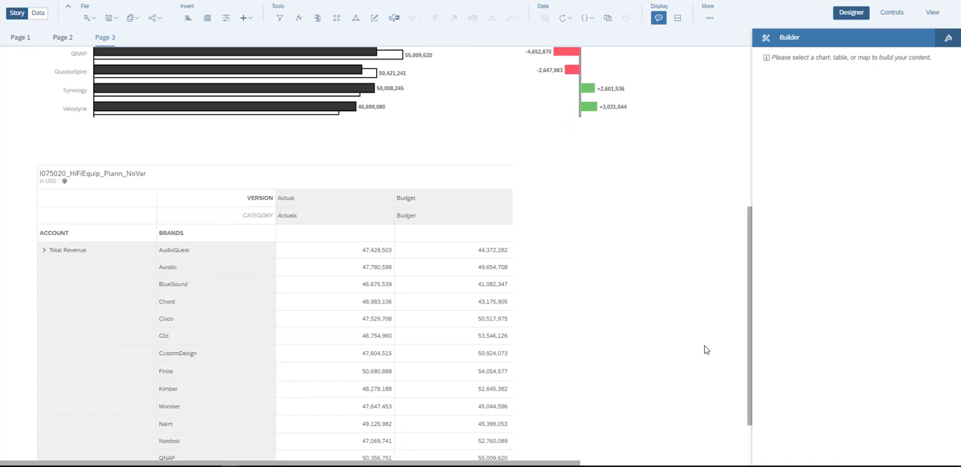
Display the table's Delta column as in-cell bars.
{"action": "scroll", "scroll_direction": "down", "scroll_amount": 3}
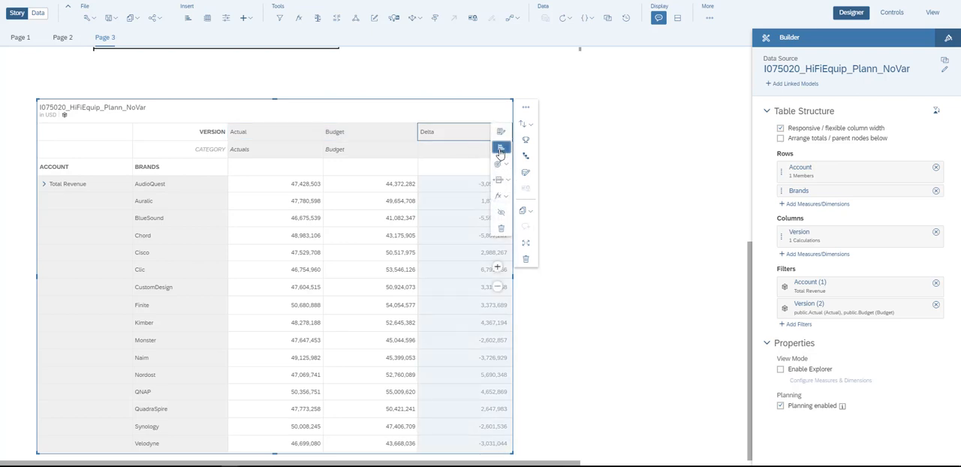
{"action": "left_click", "coordinate": [501, 147]}
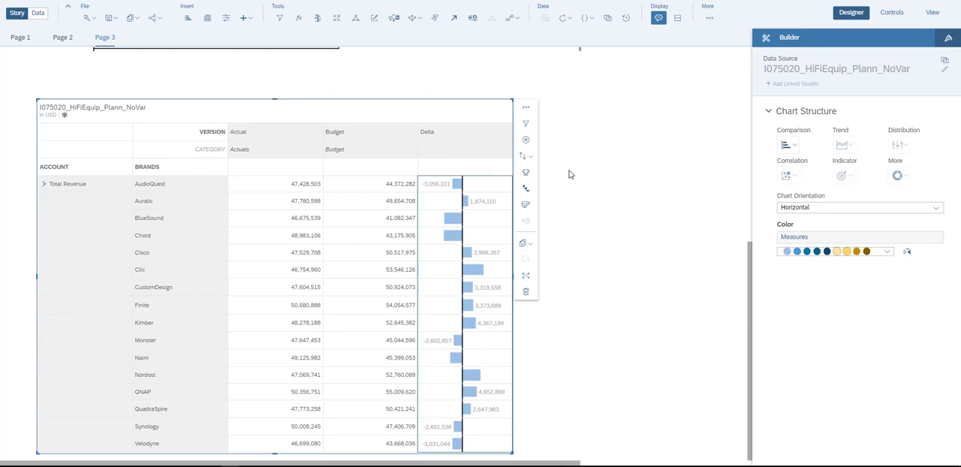
{"action": "mouse_move", "coordinate": [431, 248]}
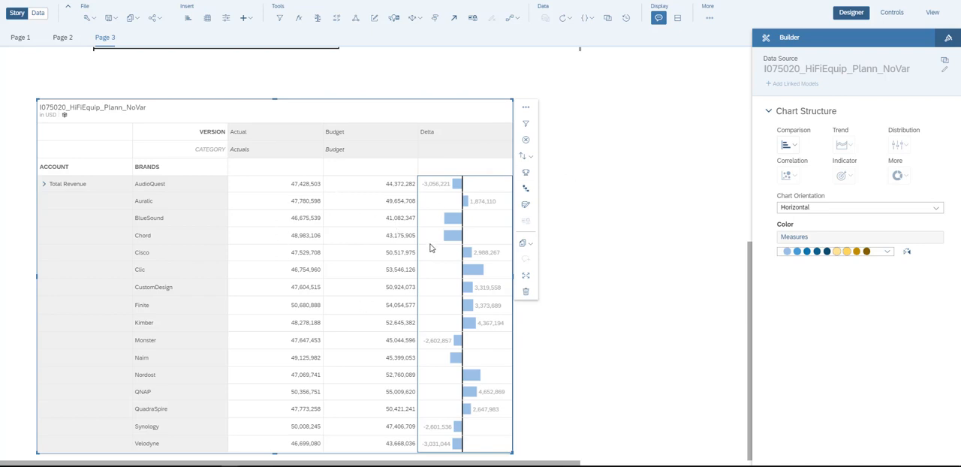
{"action": "mouse_move", "coordinate": [336, 246]}
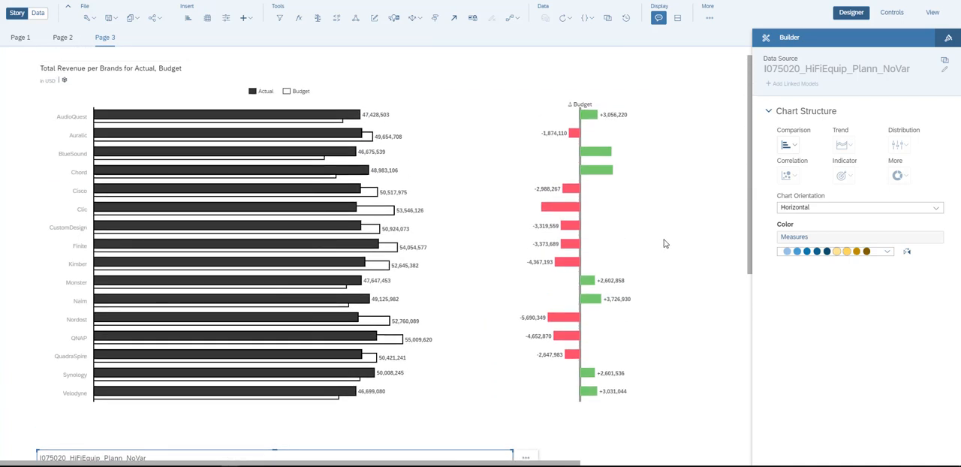
Add a new story page and place a resized empty chart on it.
{"action": "left_click", "coordinate": [147, 36]}
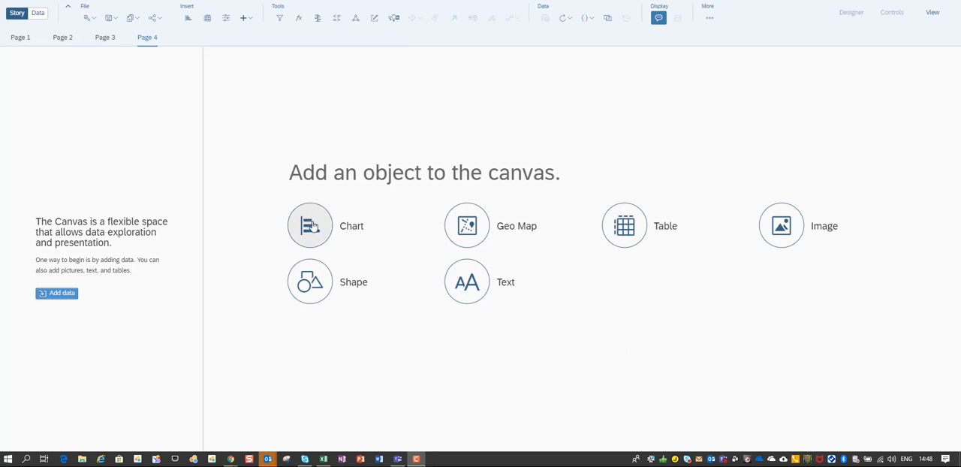
{"action": "left_click", "coordinate": [310, 225]}
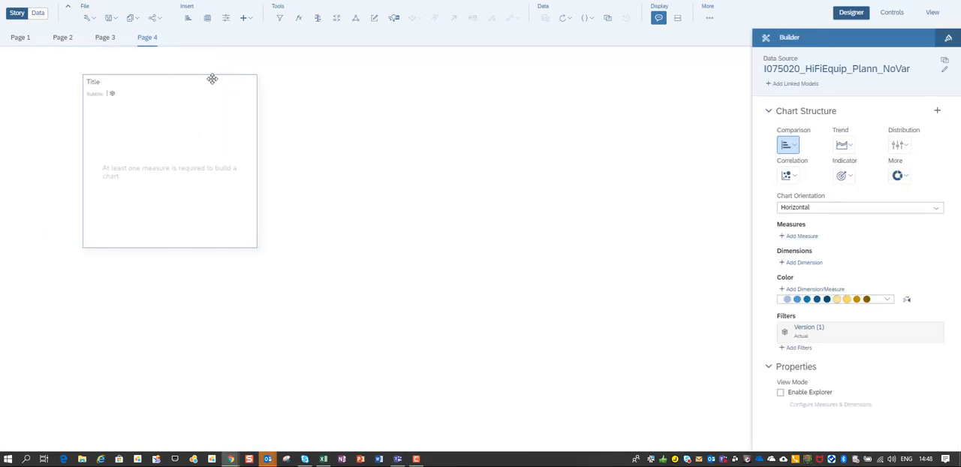
{"action": "left_click_drag", "start_coordinate": [256, 246], "coordinate": [417, 391]}
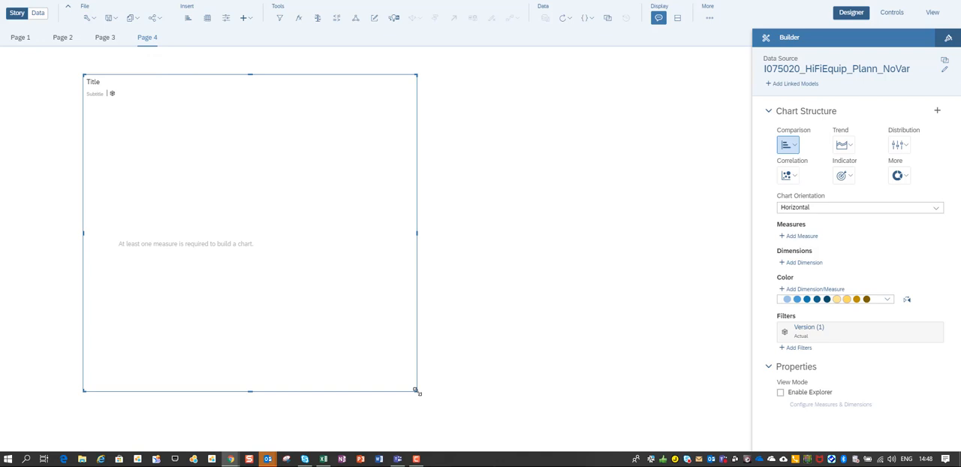
Set Brands as the chart dimension and Total Revenue (under Gross Profit) as its measure.
{"action": "left_click", "coordinate": [801, 261]}
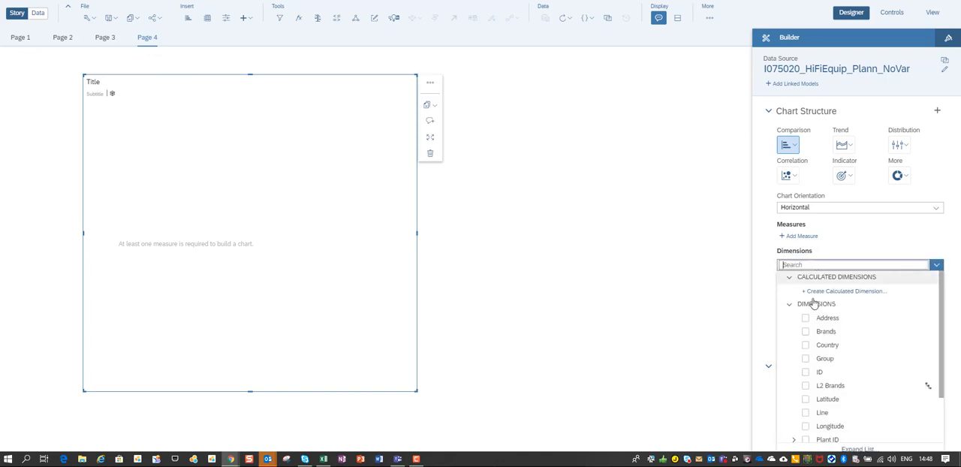
{"action": "left_click", "coordinate": [826, 330]}
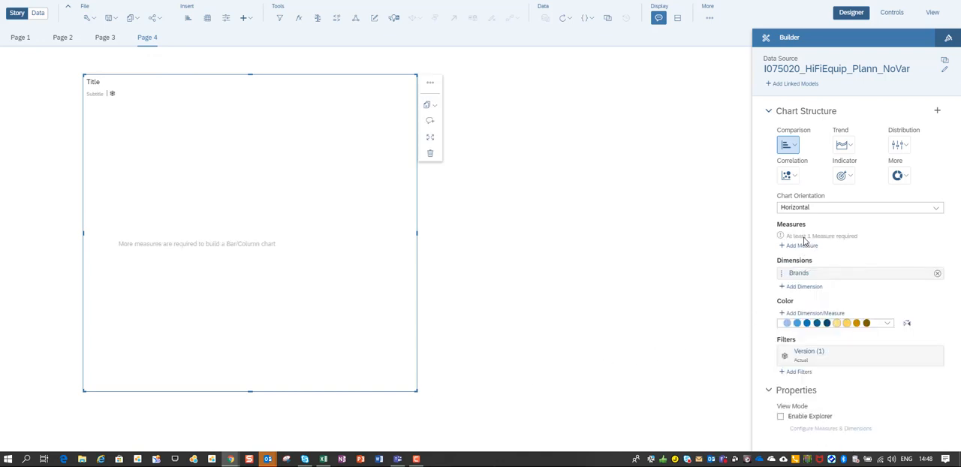
{"action": "left_click", "coordinate": [799, 246]}
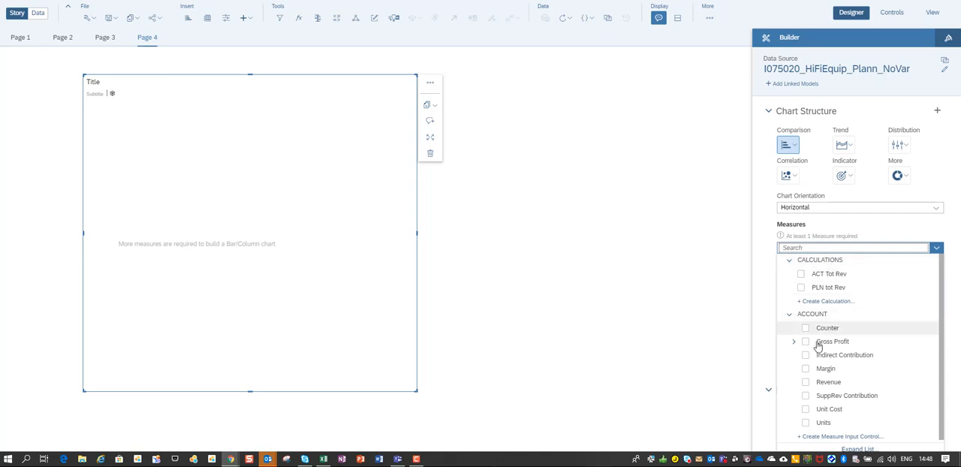
{"action": "left_click", "coordinate": [792, 342]}
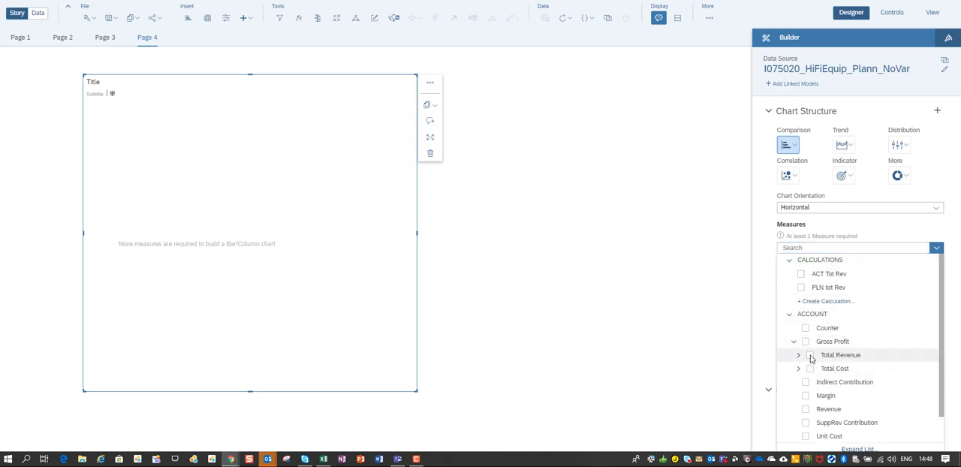
{"action": "left_click", "coordinate": [811, 354]}
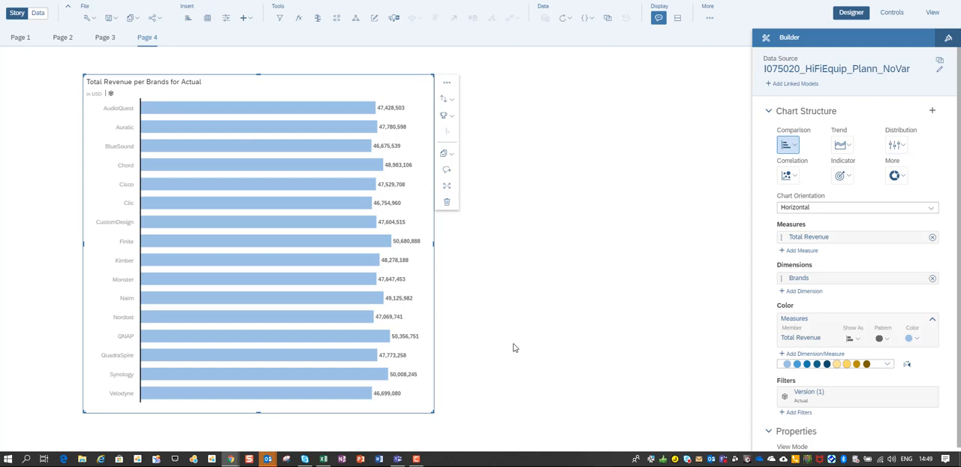
{"action": "mouse_move", "coordinate": [539, 335]}
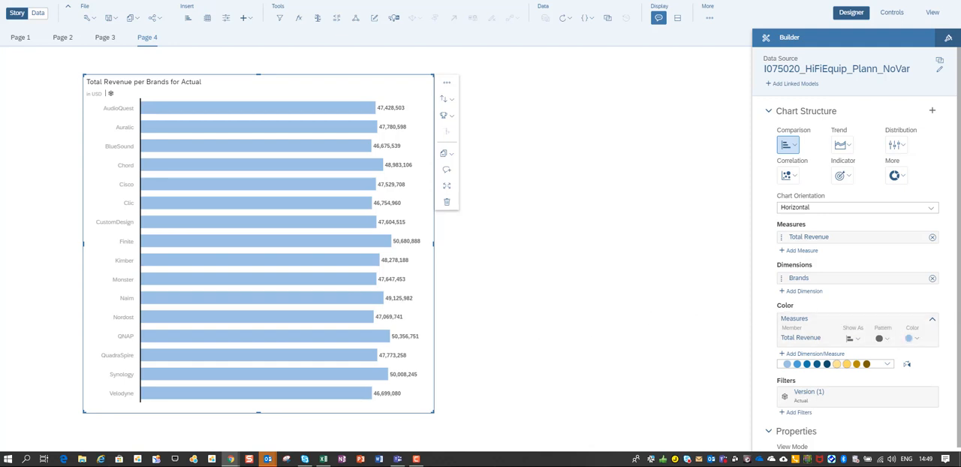
{"action": "mouse_move", "coordinate": [932, 111]}
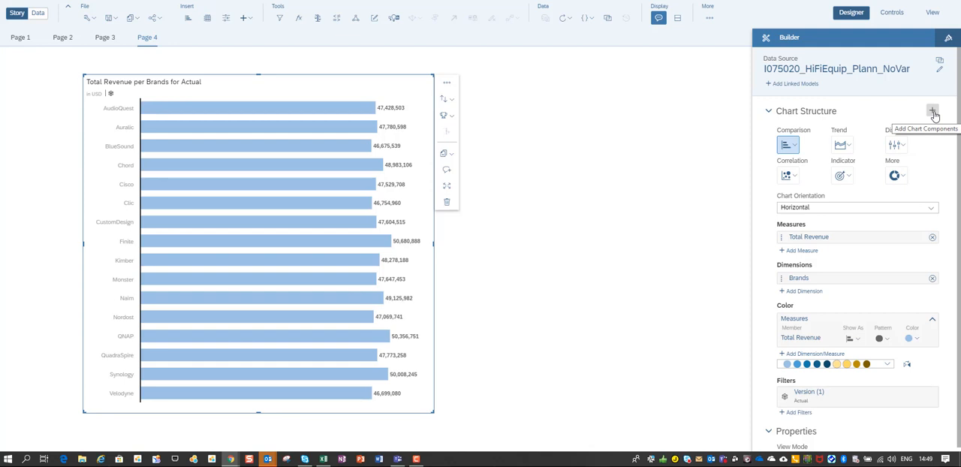
Add Cross Calculations to the chart and start creating a new cross calculation.
{"action": "left_click", "coordinate": [932, 111]}
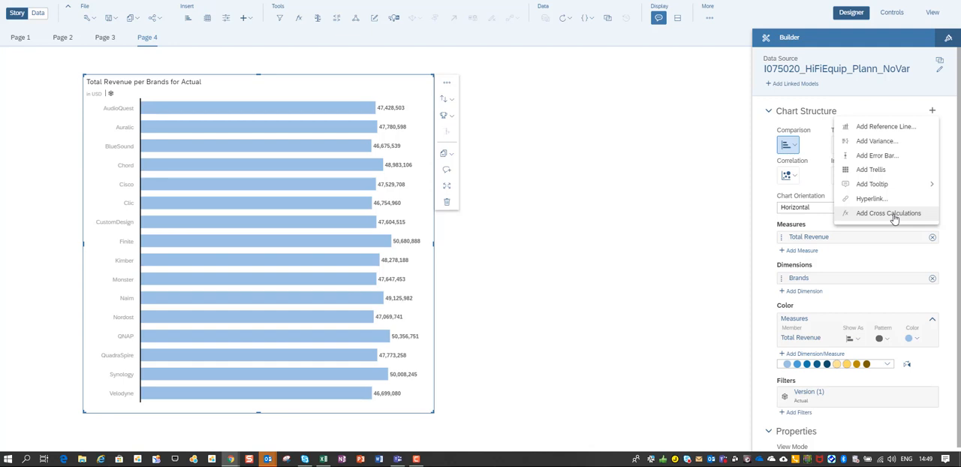
{"action": "left_click", "coordinate": [889, 213]}
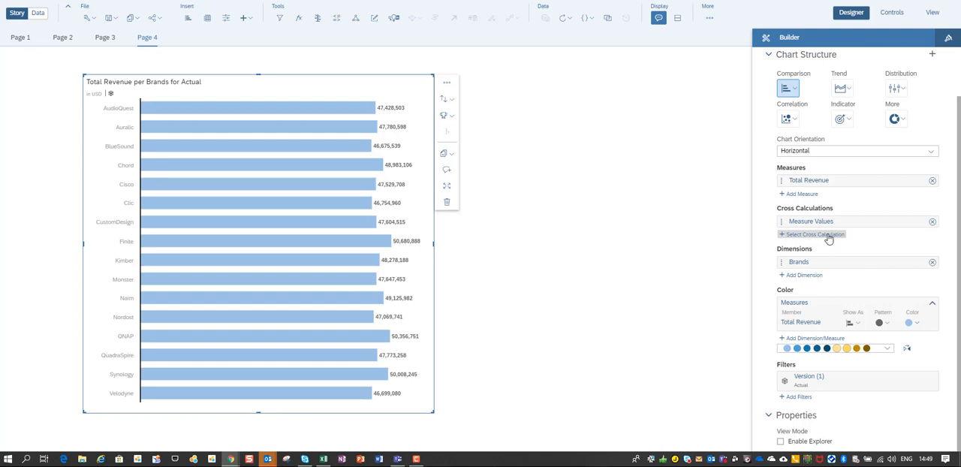
{"action": "left_click", "coordinate": [814, 234]}
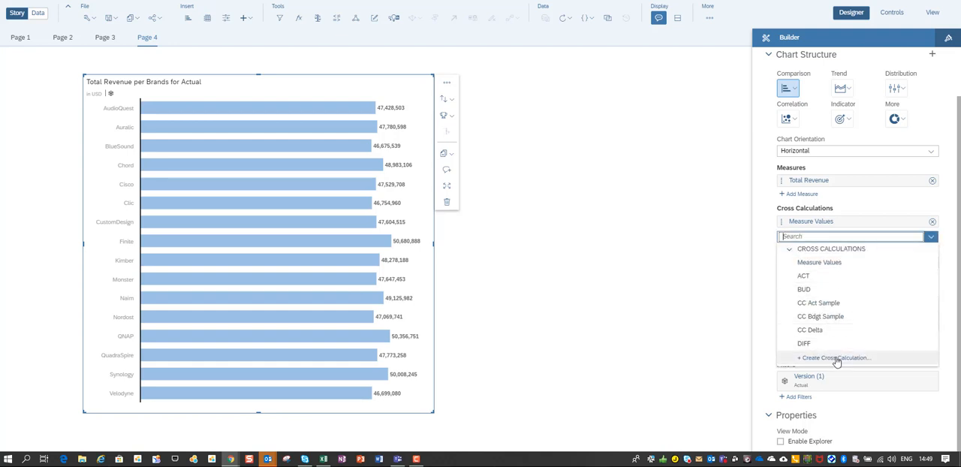
{"action": "left_click", "coordinate": [835, 357]}
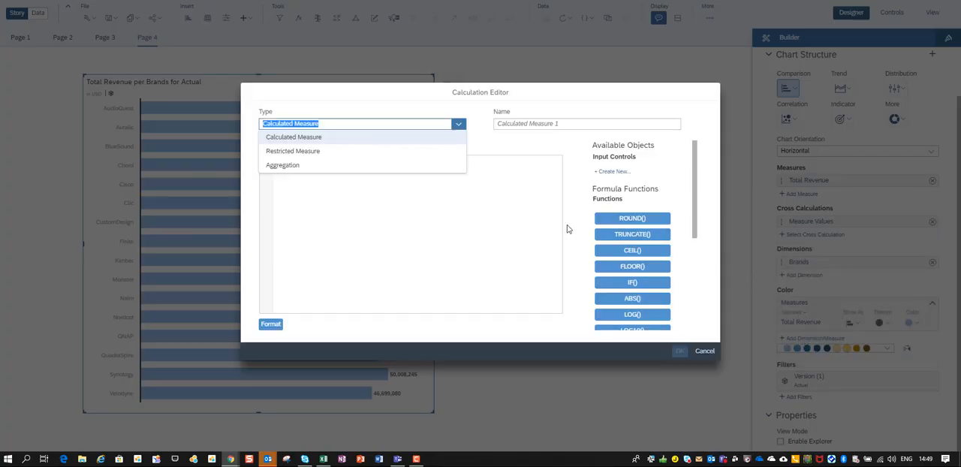
{"action": "mouse_move", "coordinate": [312, 153]}
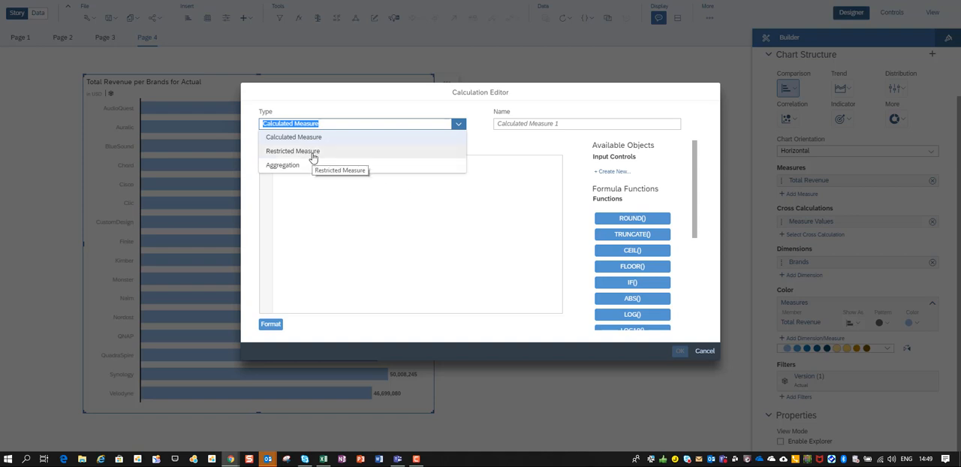
Create restricted measure CrossCalc Act: Values restricted to Version Actual, and save it.
{"action": "left_click", "coordinate": [293, 150]}
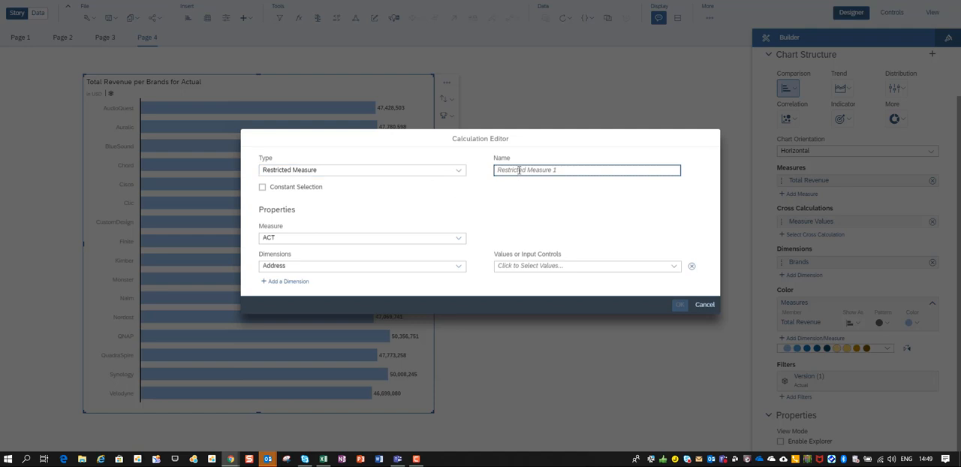
{"action": "type", "text": "CrossCalc Act"}
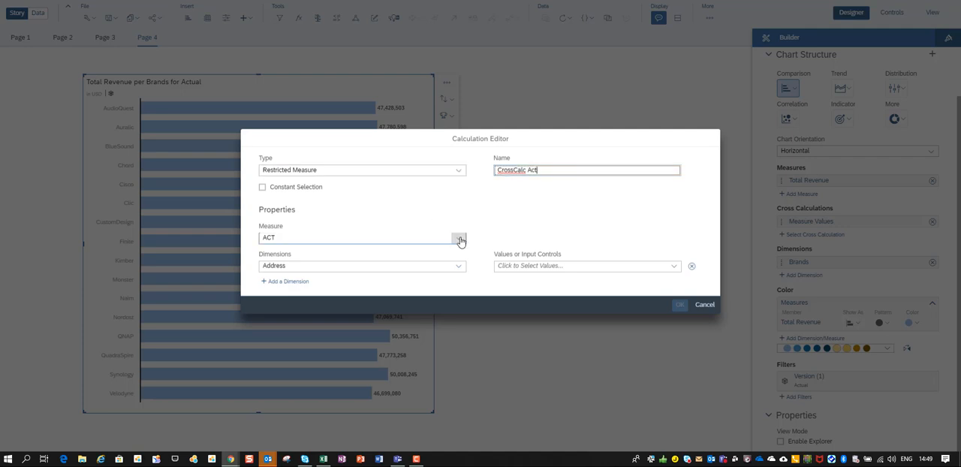
{"action": "left_click", "coordinate": [459, 237]}
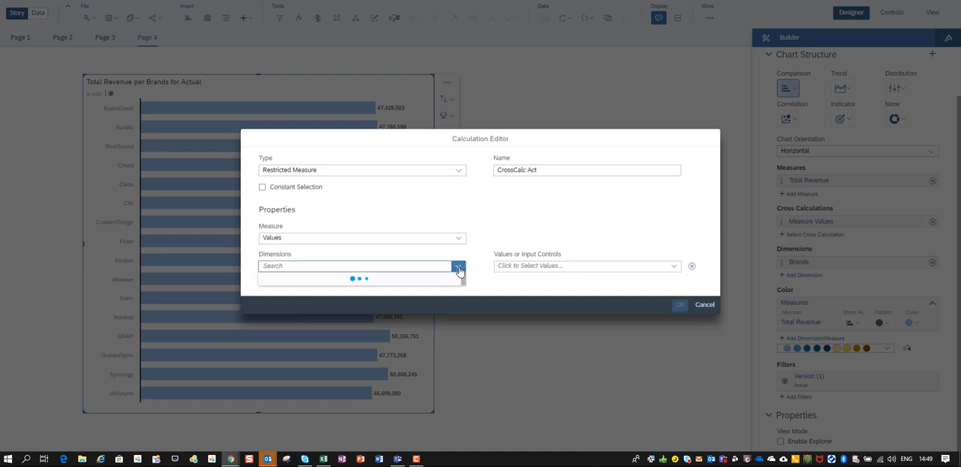
{"action": "left_click", "coordinate": [458, 266]}
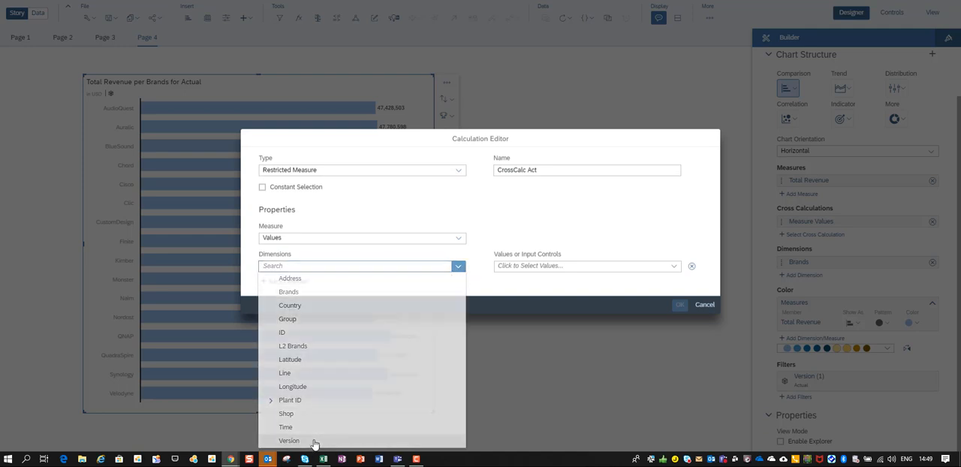
{"action": "left_click", "coordinate": [288, 440]}
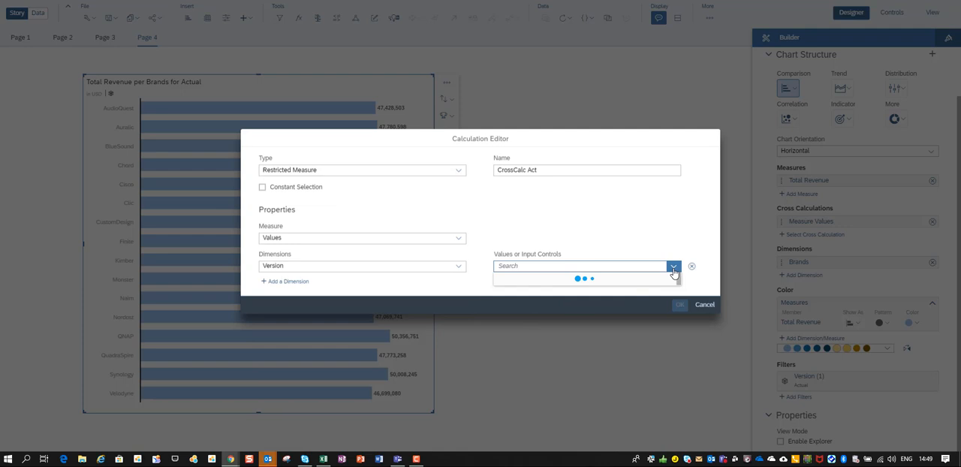
{"action": "left_click", "coordinate": [673, 265]}
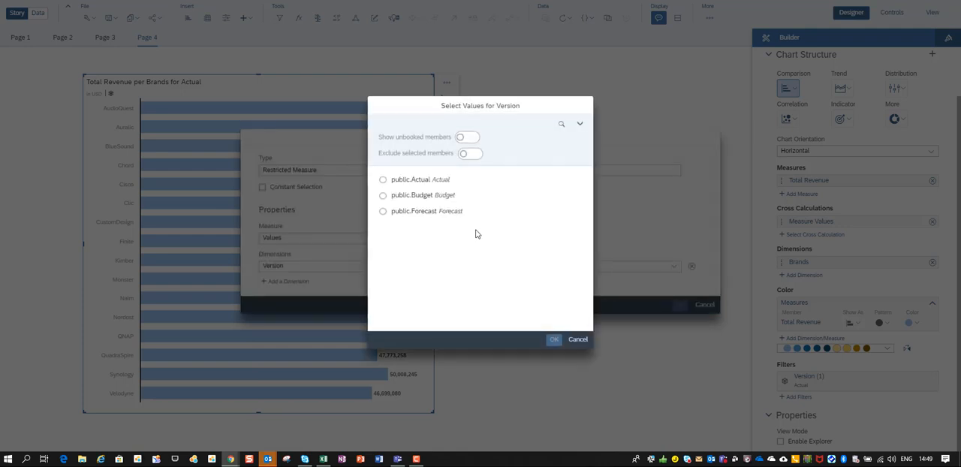
{"action": "left_click", "coordinate": [382, 179]}
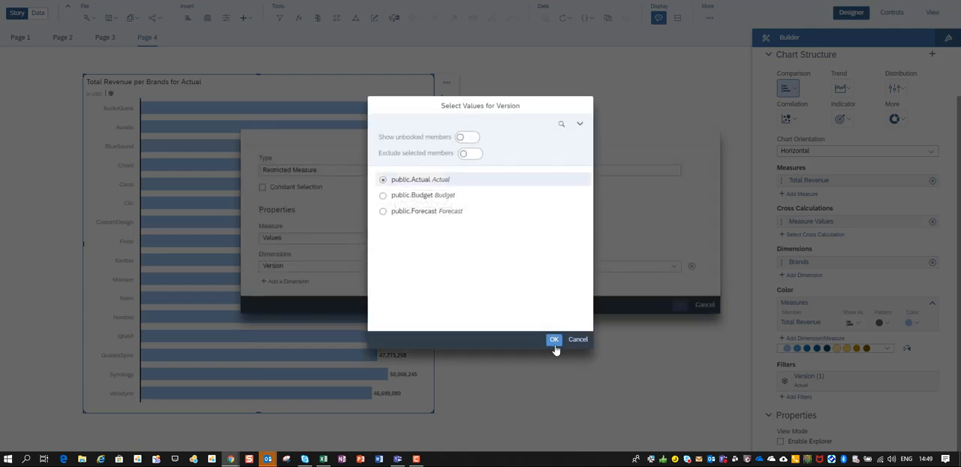
{"action": "left_click", "coordinate": [554, 339]}
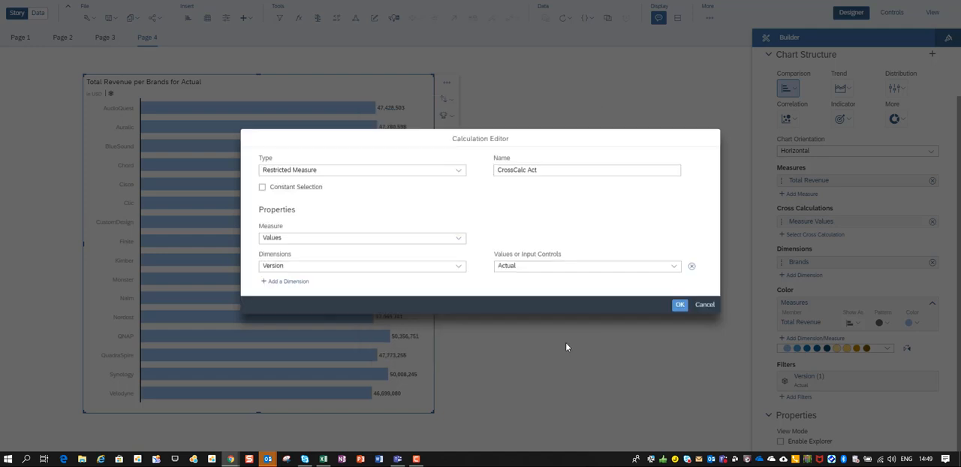
{"action": "mouse_move", "coordinate": [558, 224]}
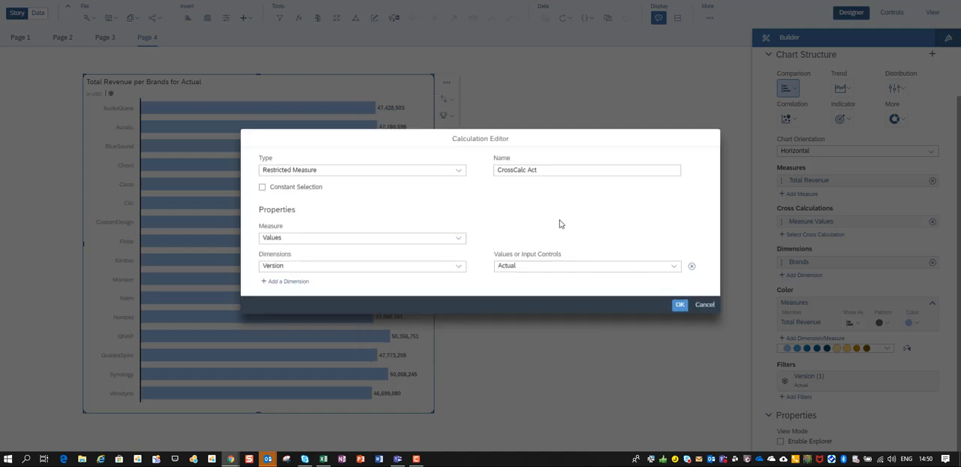
{"action": "mouse_move", "coordinate": [554, 190]}
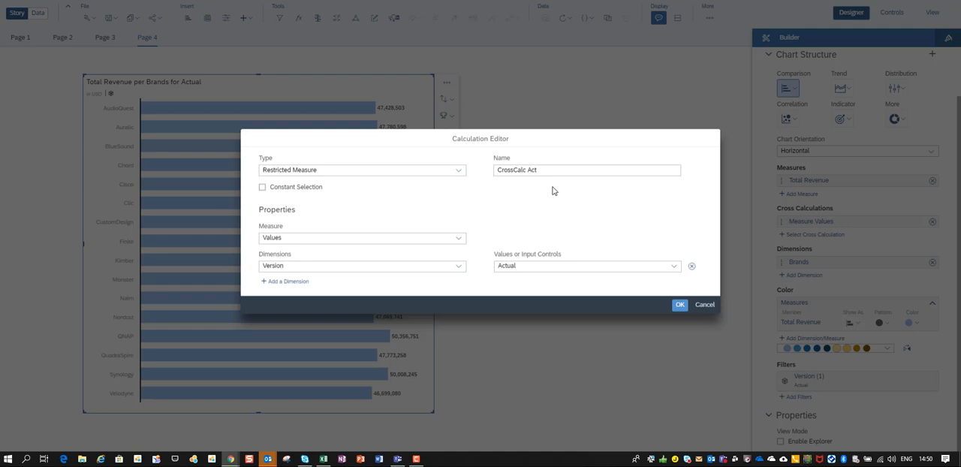
{"action": "mouse_move", "coordinate": [670, 268]}
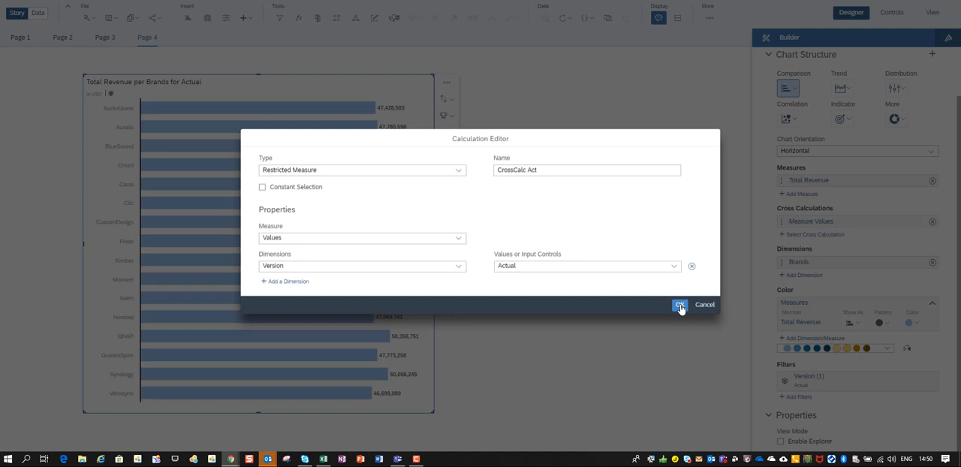
{"action": "left_click", "coordinate": [678, 305]}
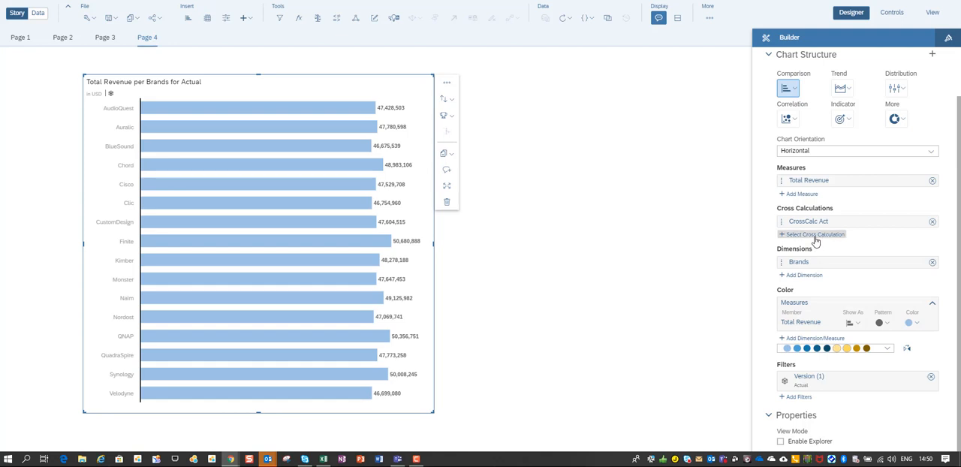
Start a second restricted measure named CrossCalc Bdgt on the Values measure.
{"action": "left_click", "coordinate": [813, 235]}
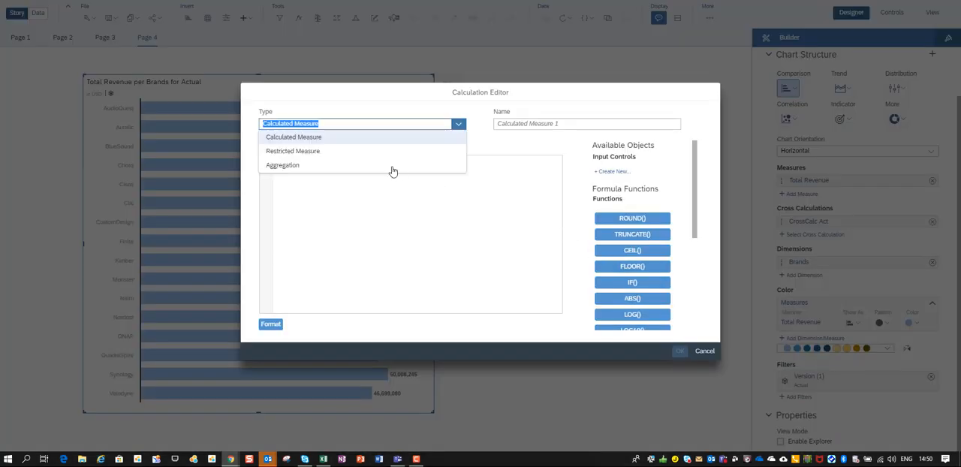
{"action": "left_click", "coordinate": [291, 150]}
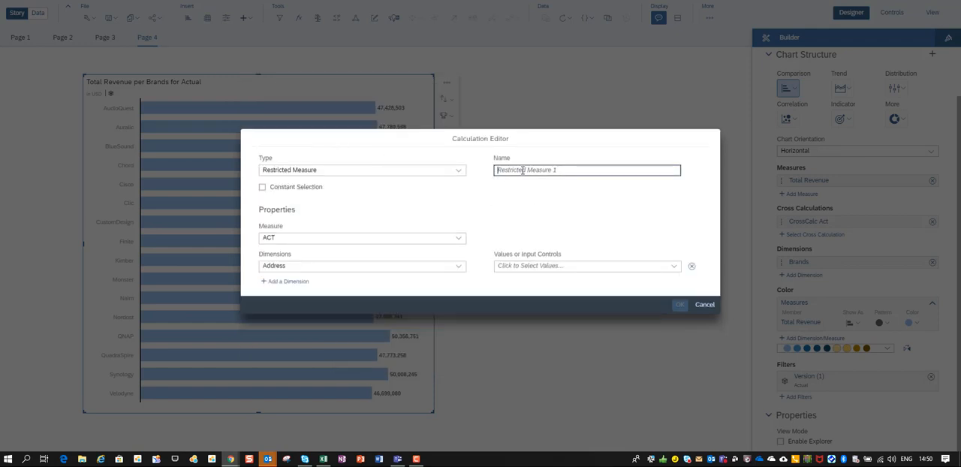
{"action": "type", "text": "CrossCal"}
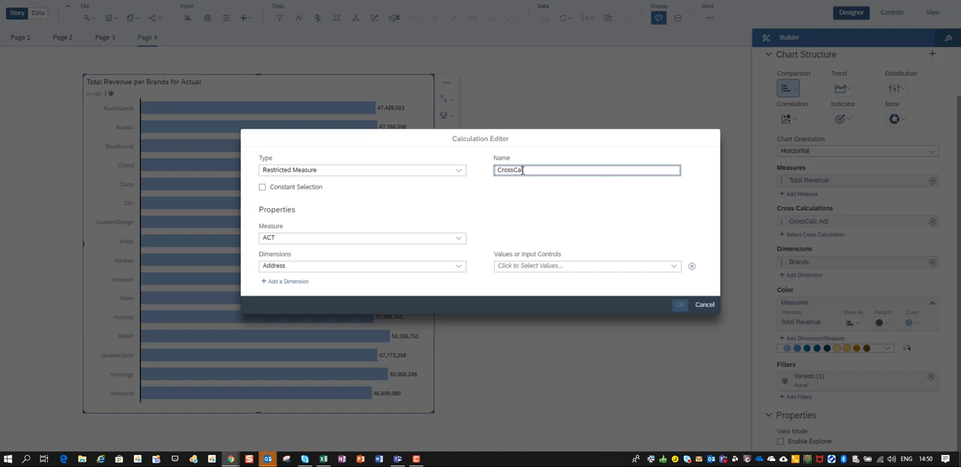
{"action": "type", "text": "Bdgt"}
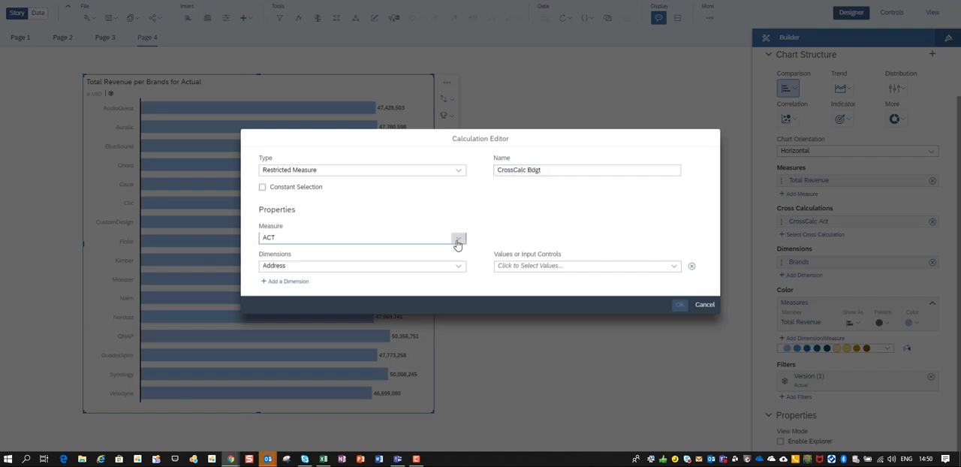
{"action": "left_click", "coordinate": [458, 237]}
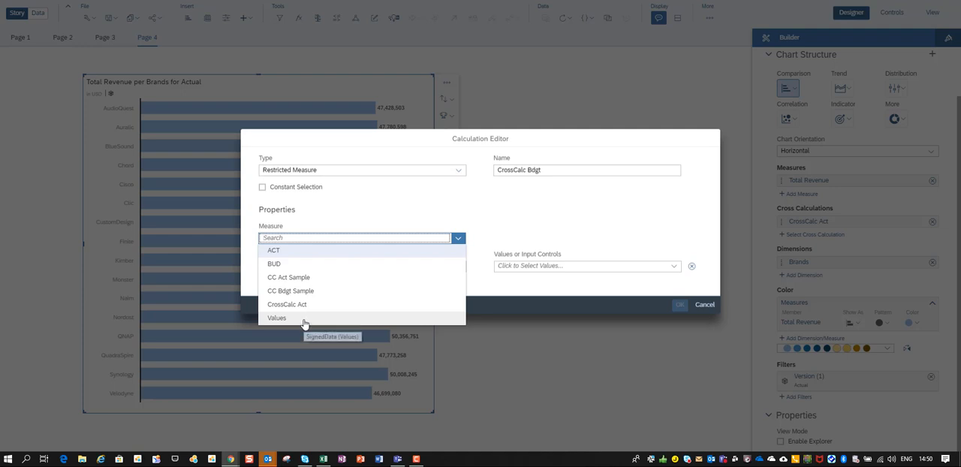
{"action": "left_click", "coordinate": [276, 318]}
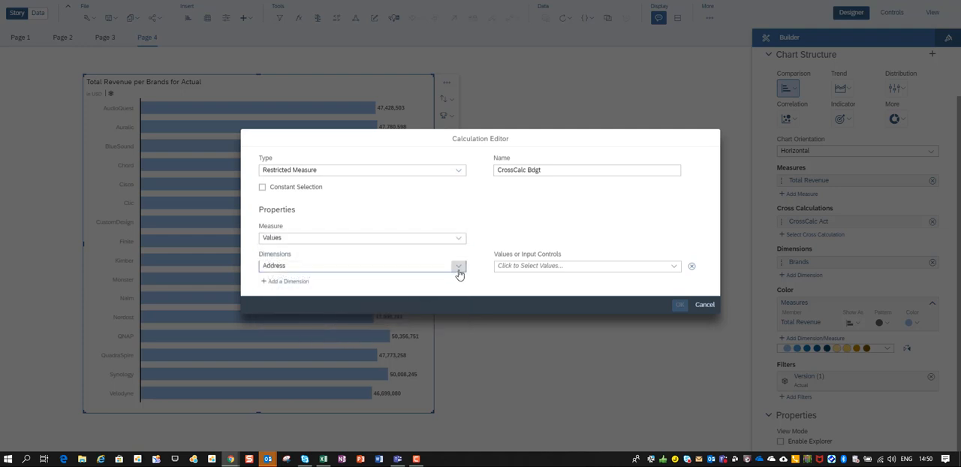
Restrict CrossCalc Bdgt to Version Budget and save it.
{"action": "left_click", "coordinate": [458, 266]}
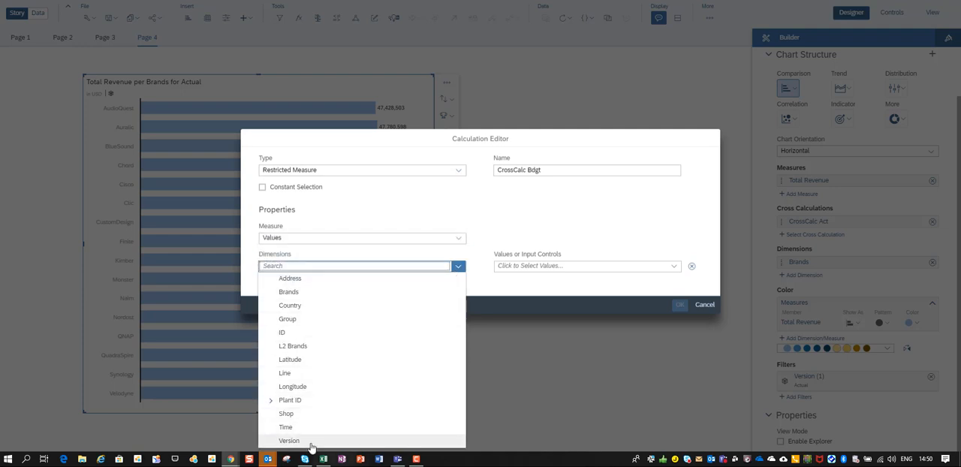
{"action": "left_click", "coordinate": [288, 442]}
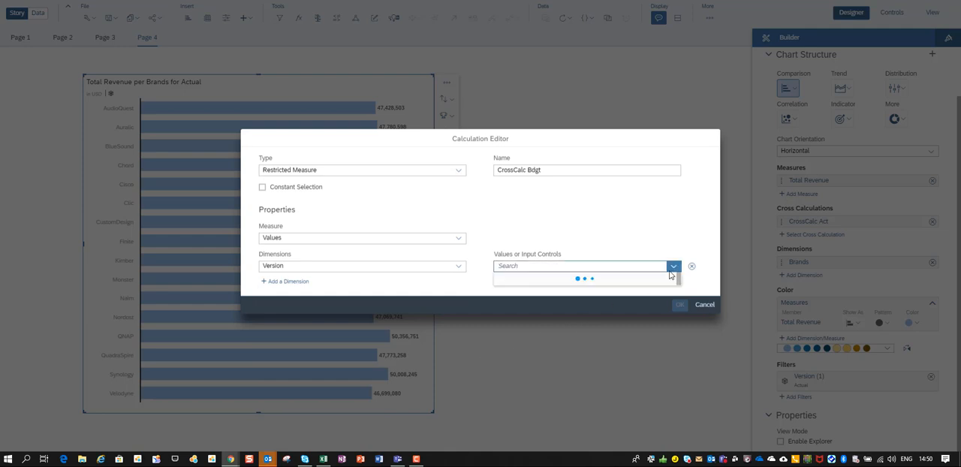
{"action": "left_click", "coordinate": [673, 265]}
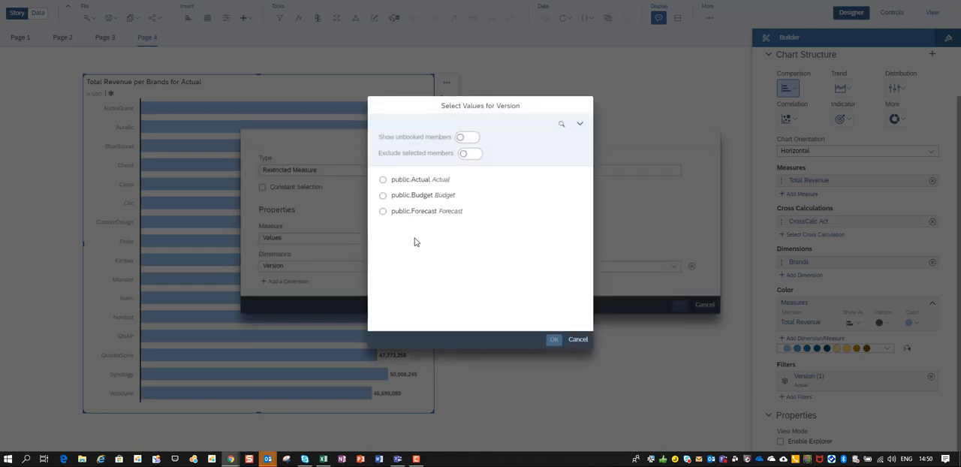
{"action": "left_click", "coordinate": [383, 195]}
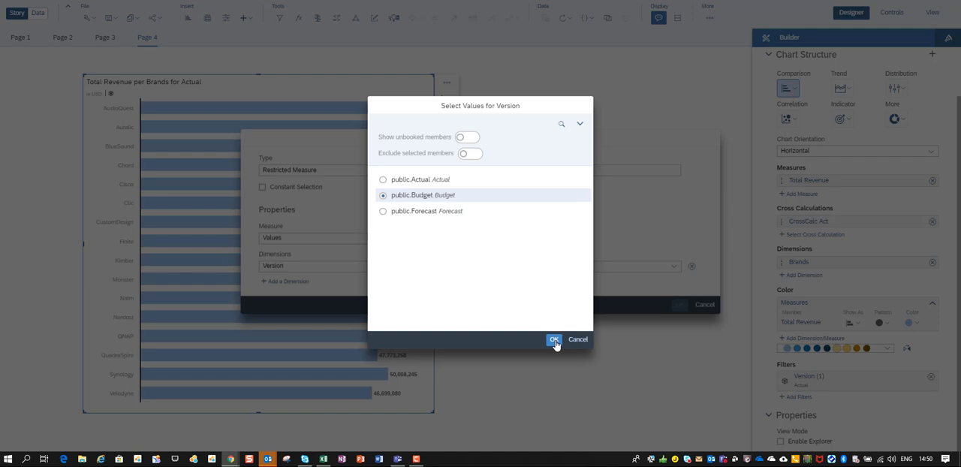
{"action": "left_click", "coordinate": [554, 339]}
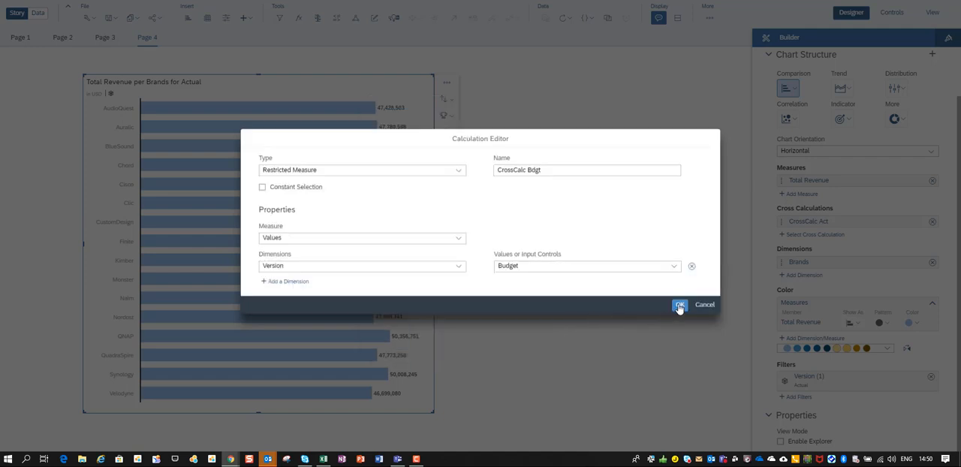
{"action": "left_click", "coordinate": [679, 303]}
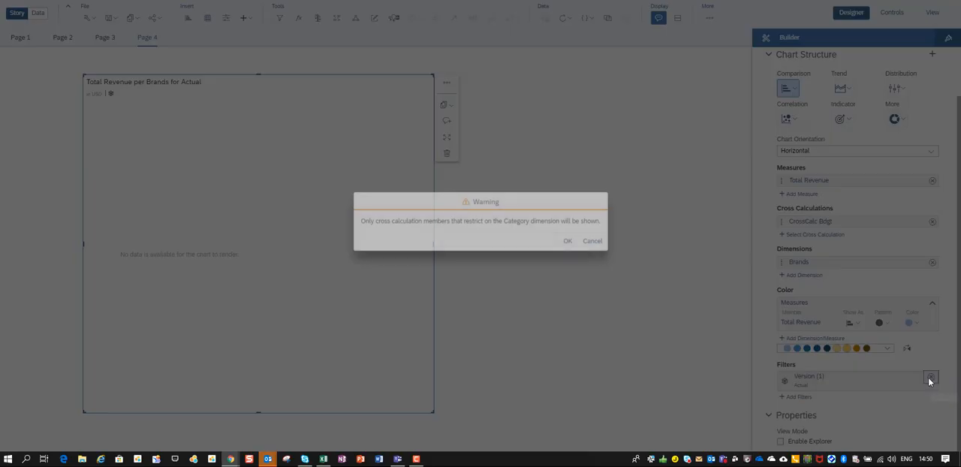
Acknowledge the cross calculation warning after removing the Version filter.
{"action": "left_click", "coordinate": [568, 240]}
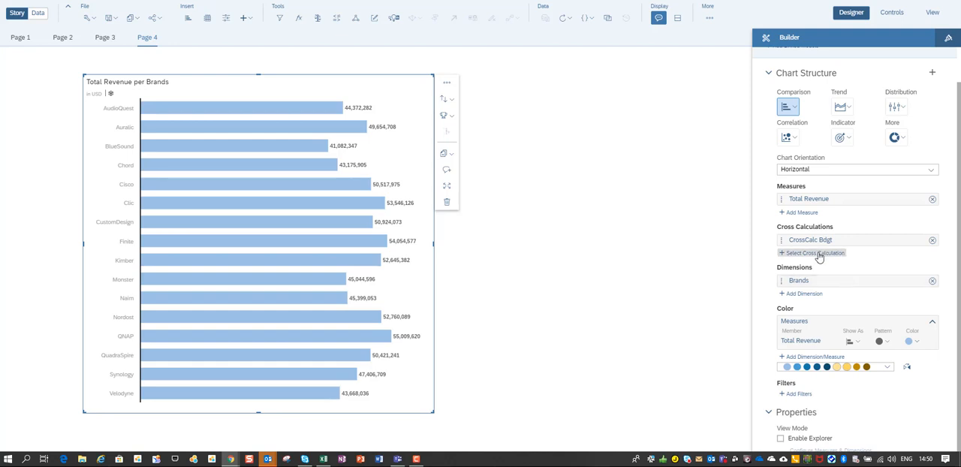
Start a calculated-measure cross calculation named Sample Delta.
{"action": "left_click", "coordinate": [814, 253]}
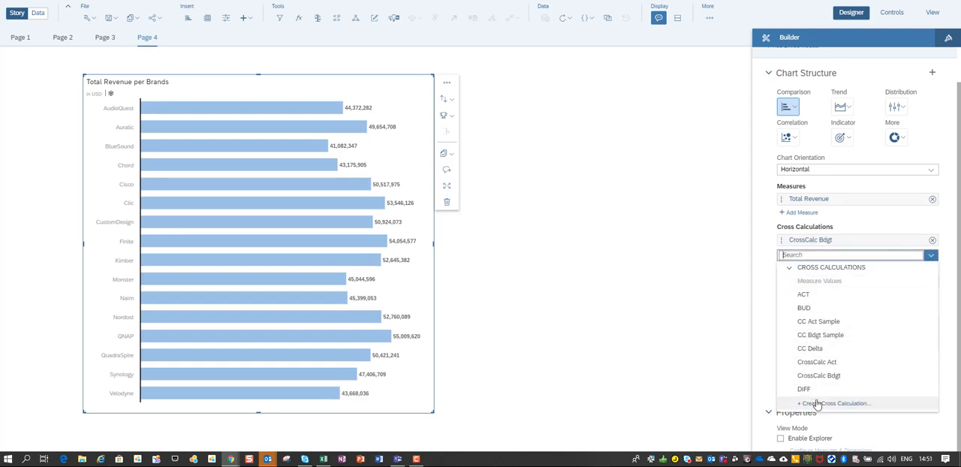
{"action": "left_click", "coordinate": [833, 402]}
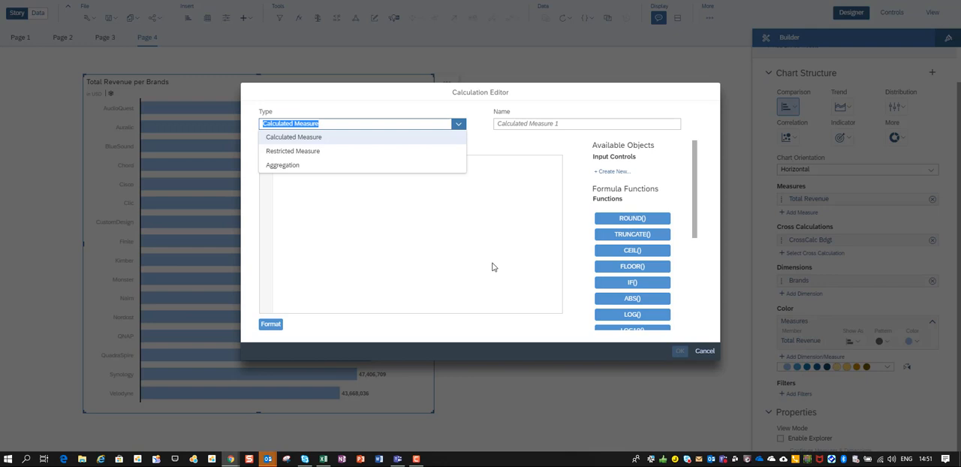
{"action": "left_click", "coordinate": [294, 136]}
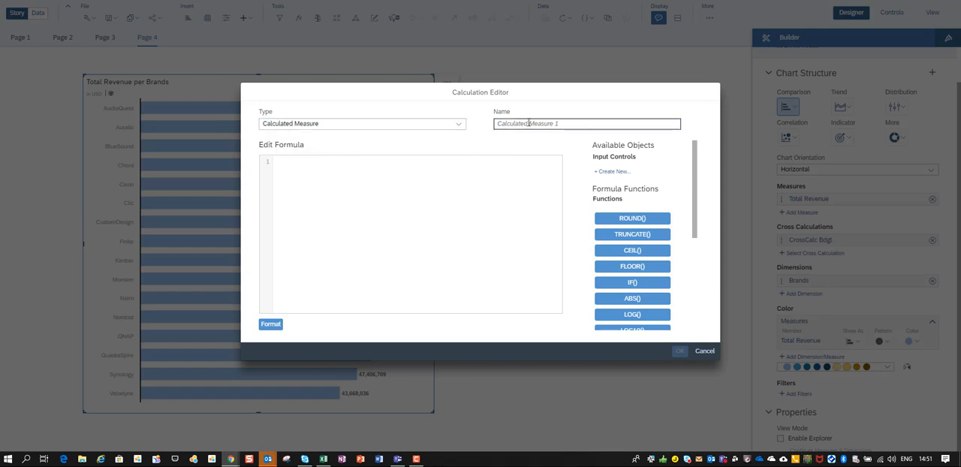
{"action": "type", "text": "Delm"}
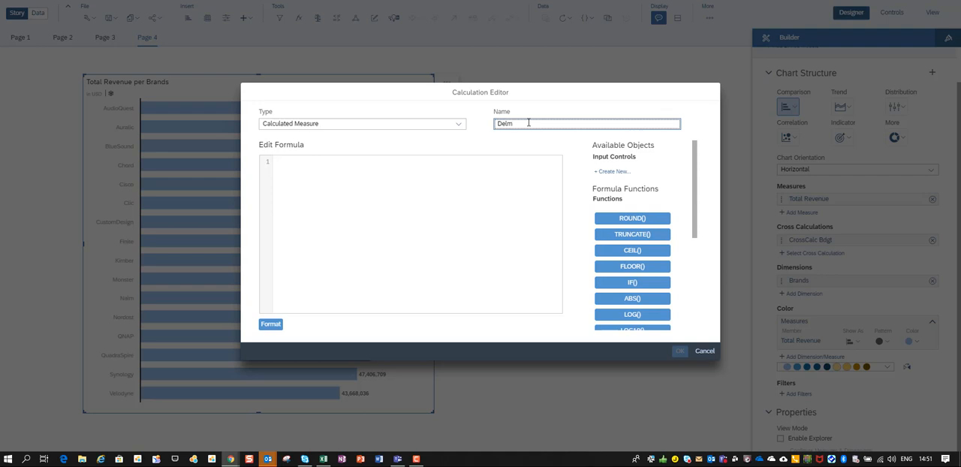
{"action": "type", "text": "Sample"}
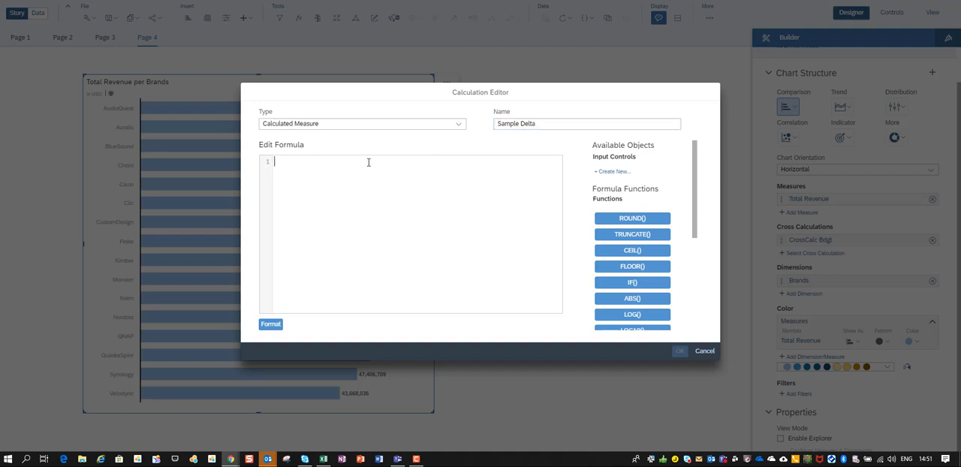
{"action": "mouse_move", "coordinate": [370, 165]}
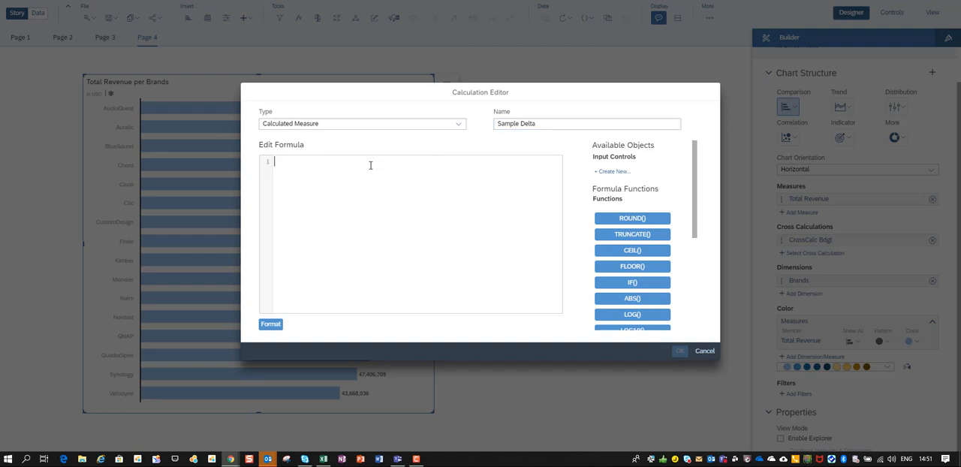
Enter the formula [#CrossCalc Act] - [#CrossCalc Bdgt] and save Sample Delta.
{"action": "type", "text": "cross"}
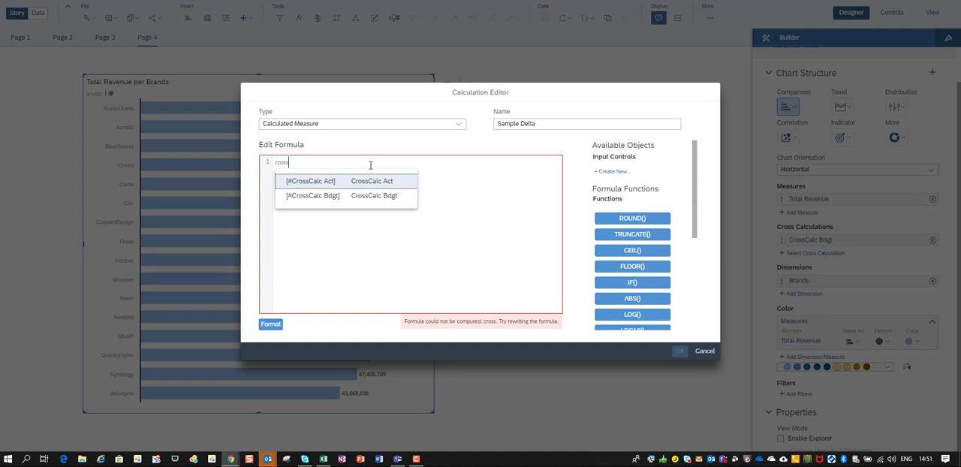
{"action": "left_click", "coordinate": [310, 180]}
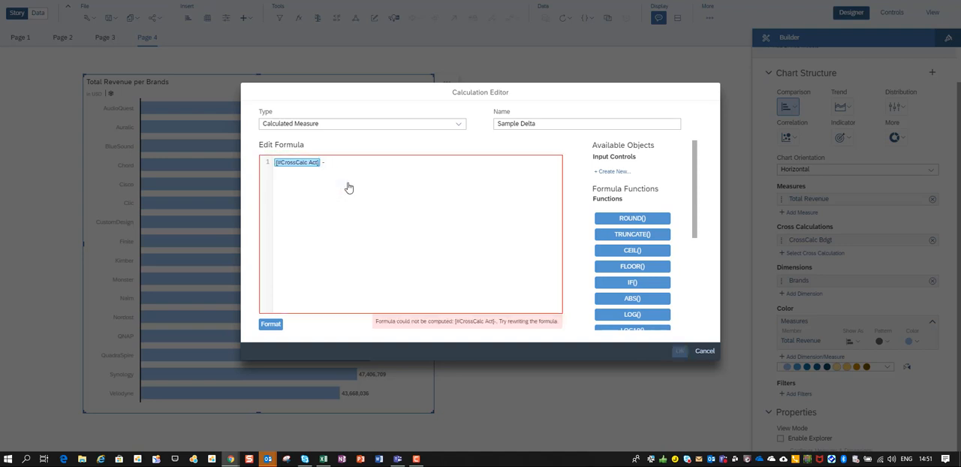
{"action": "type", "text": "cros"}
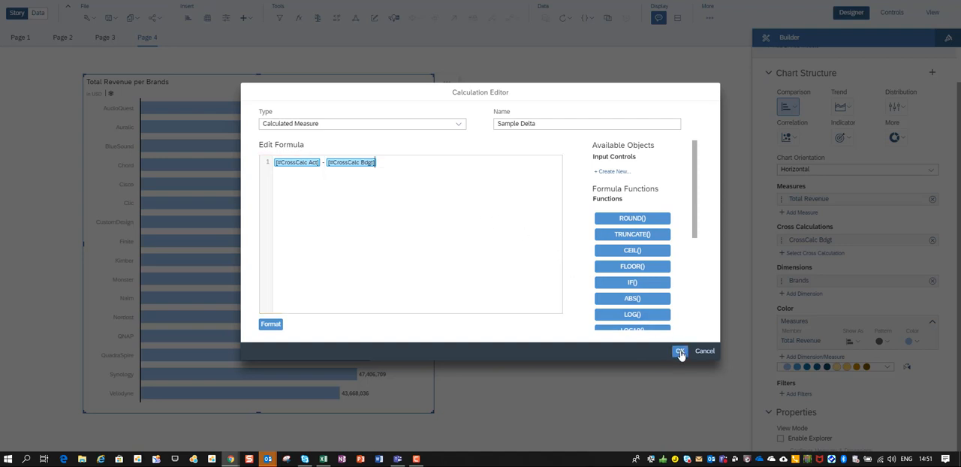
{"action": "left_click", "coordinate": [678, 352]}
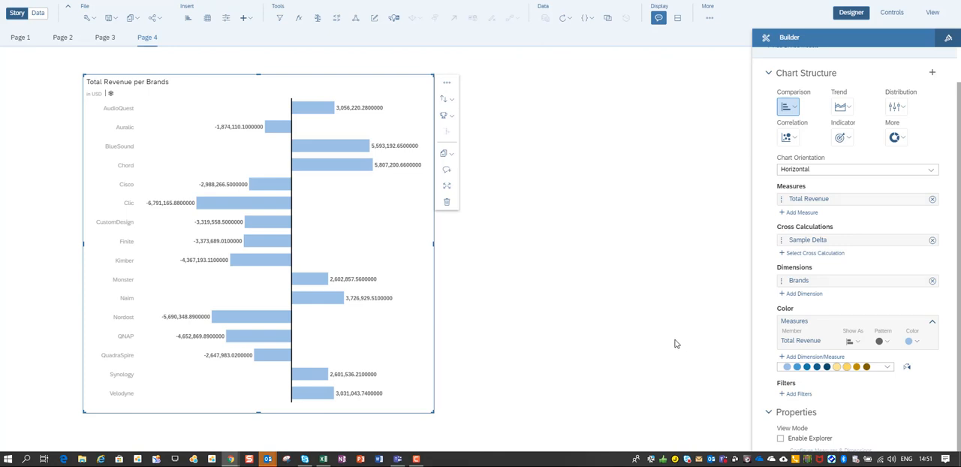
{"action": "mouse_move", "coordinate": [683, 312]}
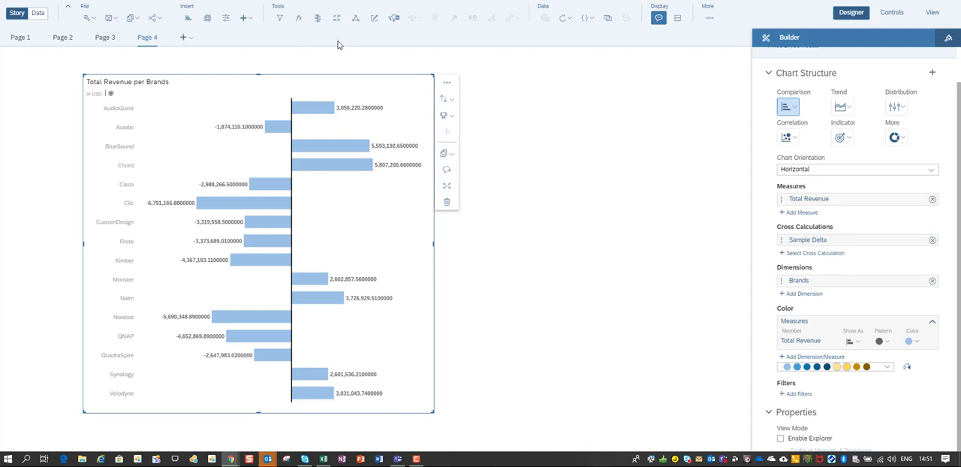
Insert a page input control filtering on the Country dimension with all countries.
{"action": "left_click", "coordinate": [225, 18]}
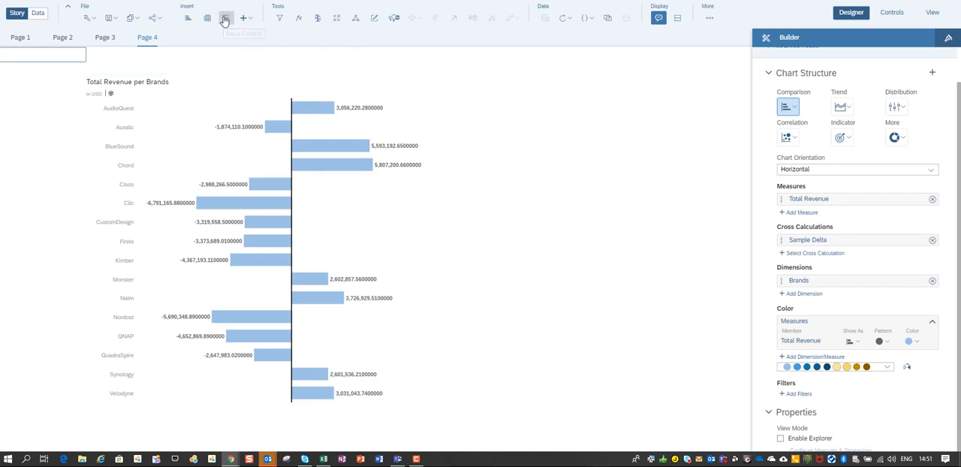
{"action": "left_click", "coordinate": [225, 18]}
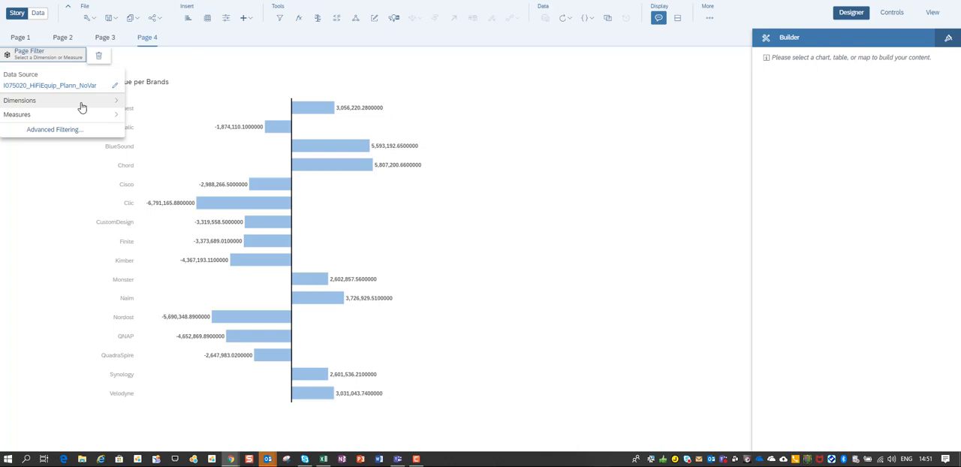
{"action": "left_click", "coordinate": [20, 99]}
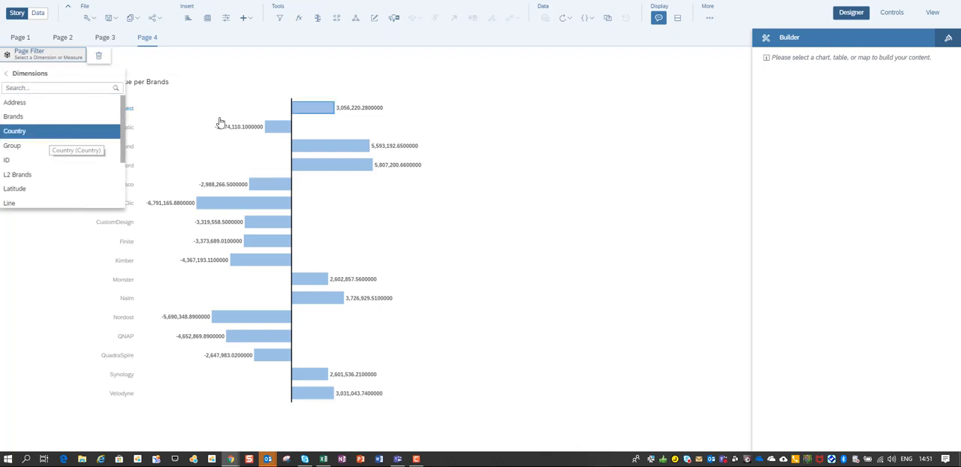
{"action": "left_click", "coordinate": [15, 130]}
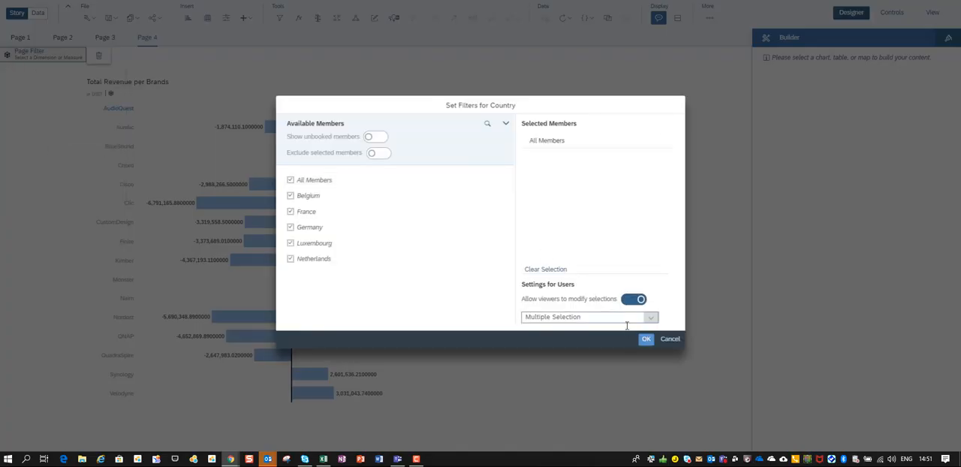
{"action": "left_click", "coordinate": [645, 339]}
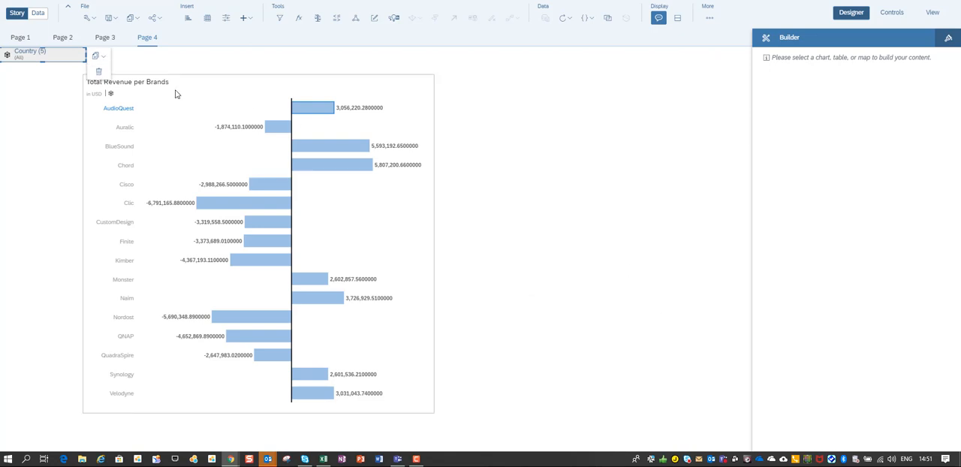
Move the Country filter right of the chart, expand it and exclude Netherlands.
{"action": "left_click_drag", "start_coordinate": [42, 54], "coordinate": [495, 81]}
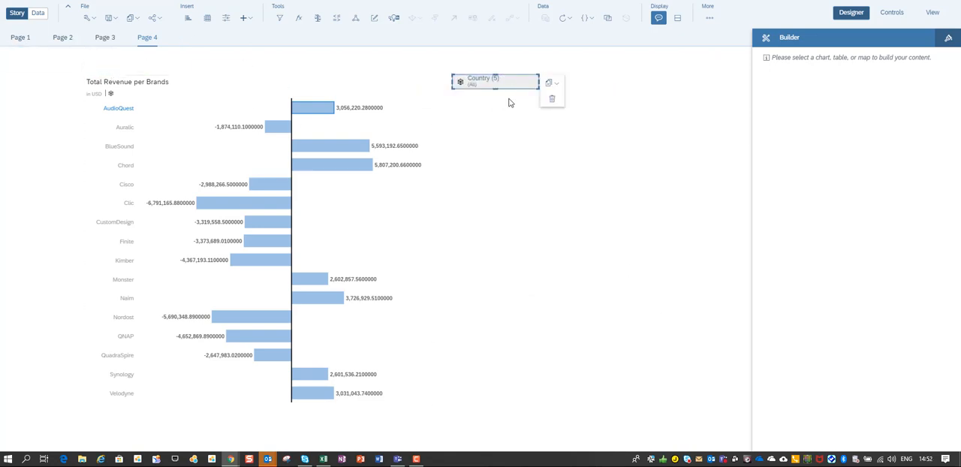
{"action": "left_click", "coordinate": [495, 81]}
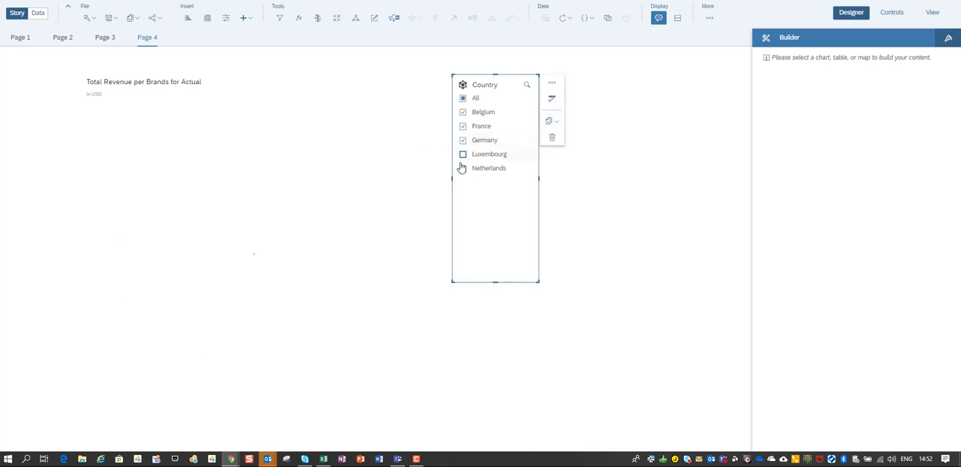
{"action": "left_click", "coordinate": [463, 168]}
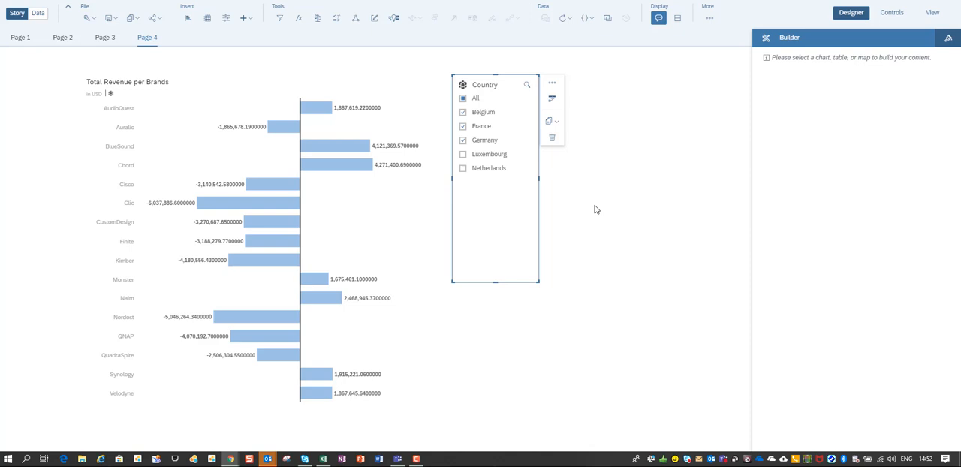
{"action": "mouse_move", "coordinate": [933, 183]}
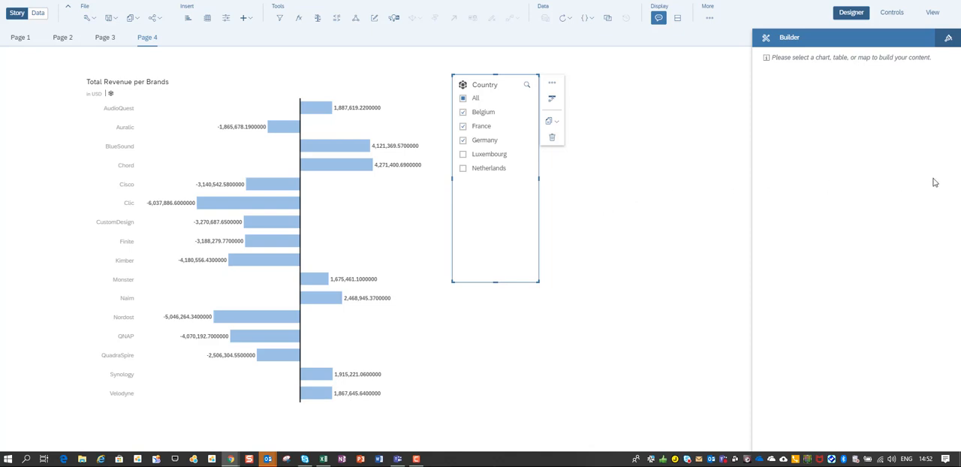